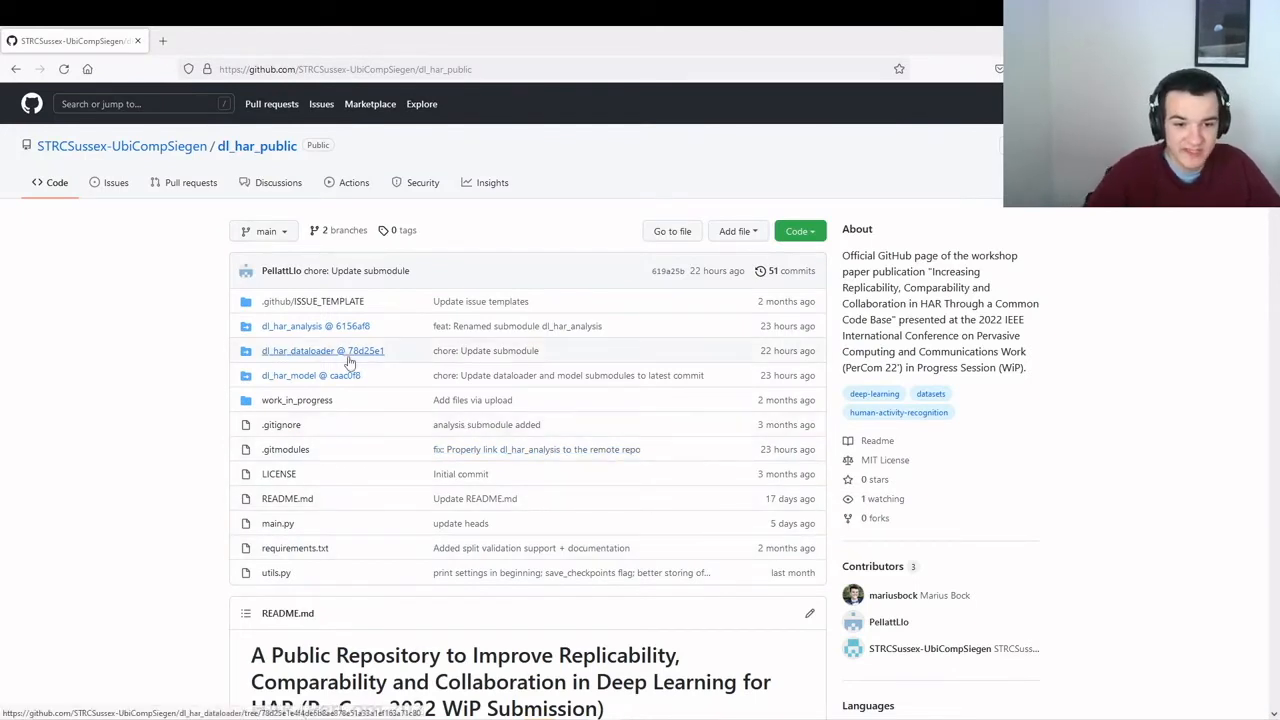
{"action": "mouse_move", "coordinate": [574, 308]}
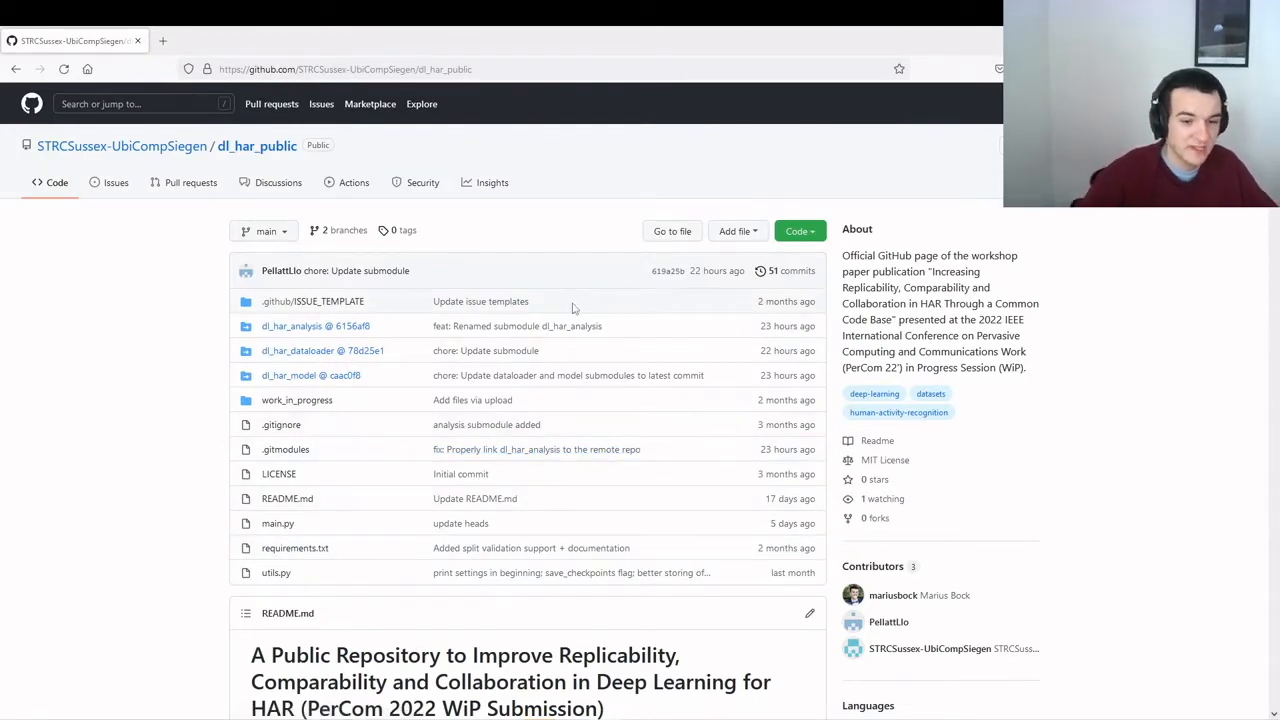
{"action": "mouse_move", "coordinate": [517, 326]}
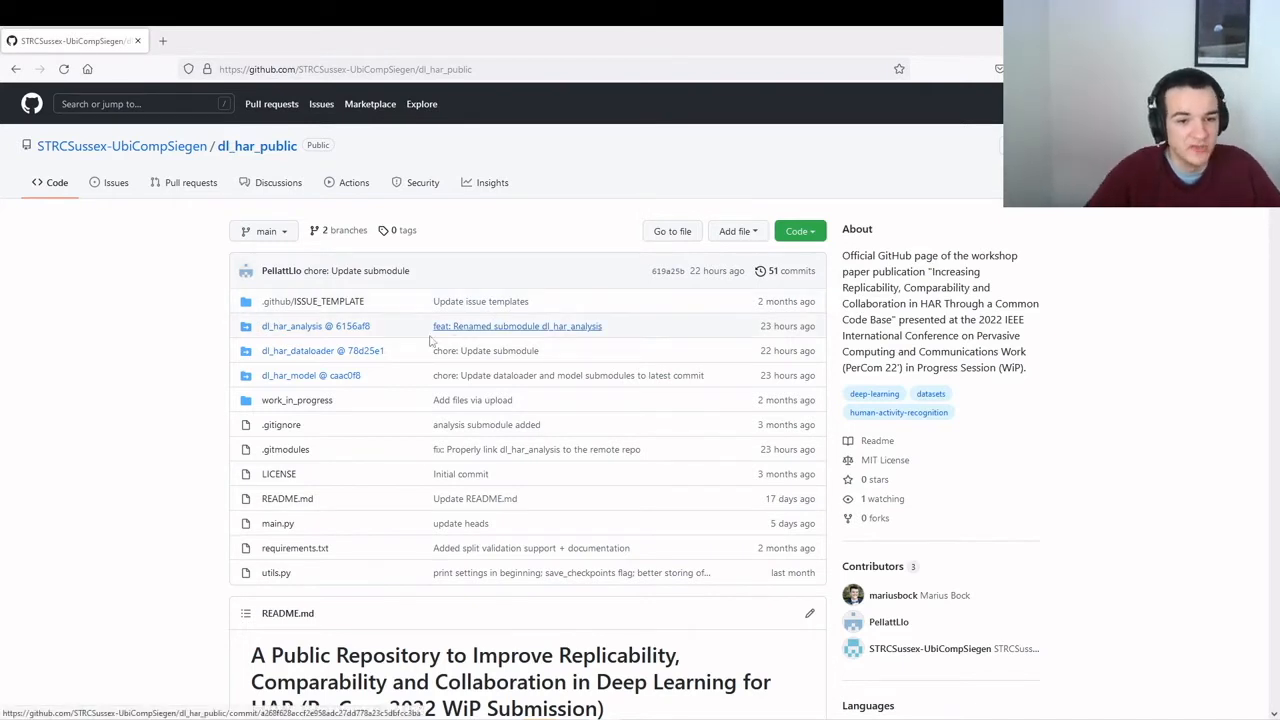
{"action": "mouse_move", "coordinate": [393, 357]}
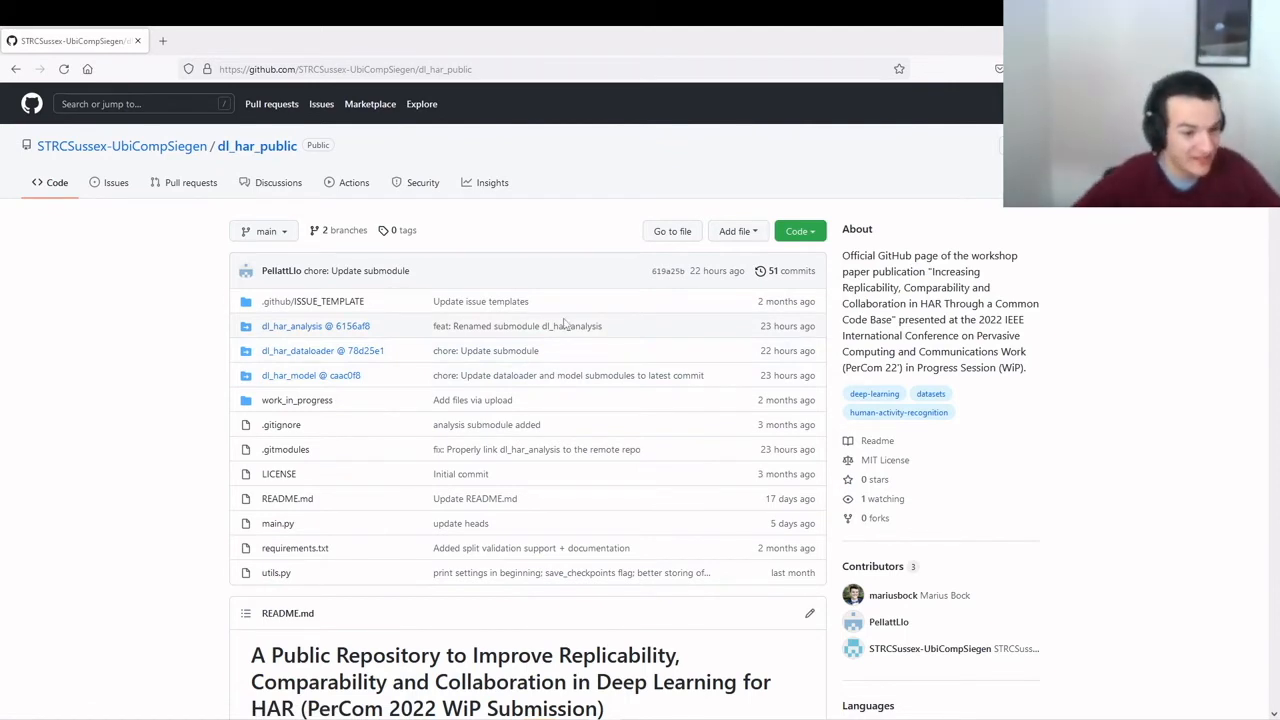
{"action": "mouse_move", "coordinate": [570, 293]}
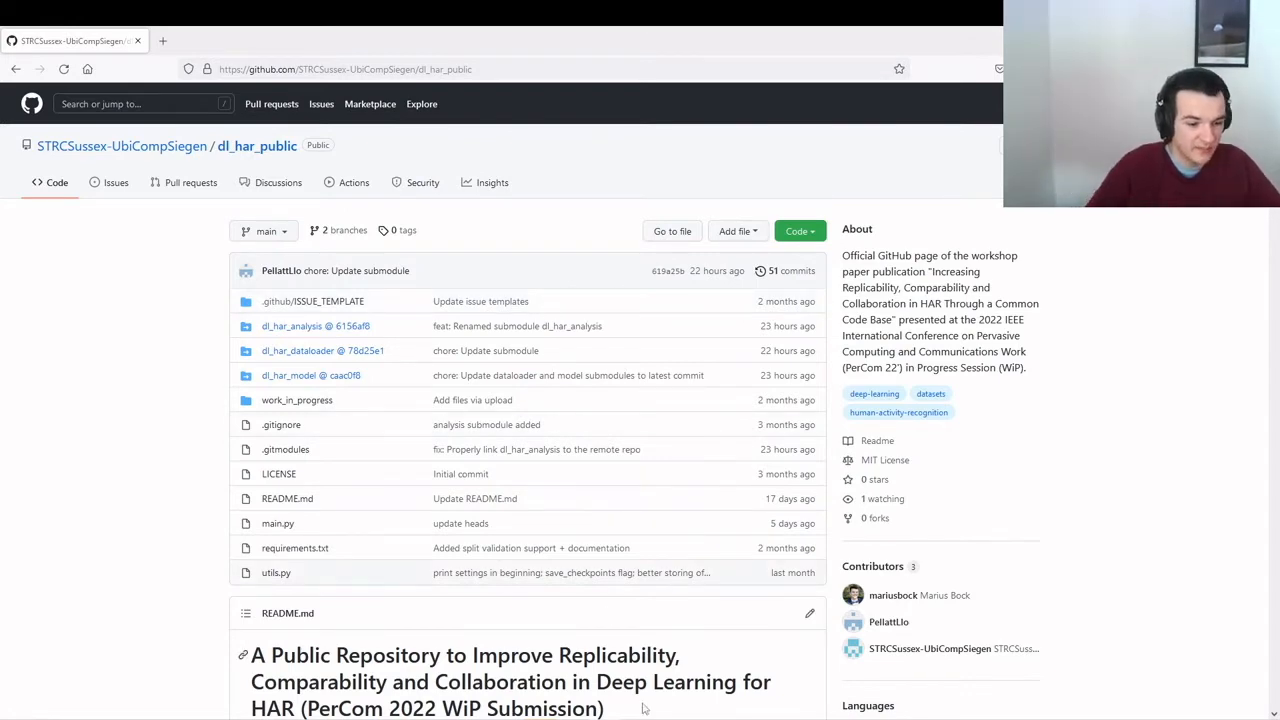
Step: Scroll the dl_har_public README down to the git clone --recurse-submodules command
{"action": "scroll", "scroll_direction": "down", "scroll_amount": 3}
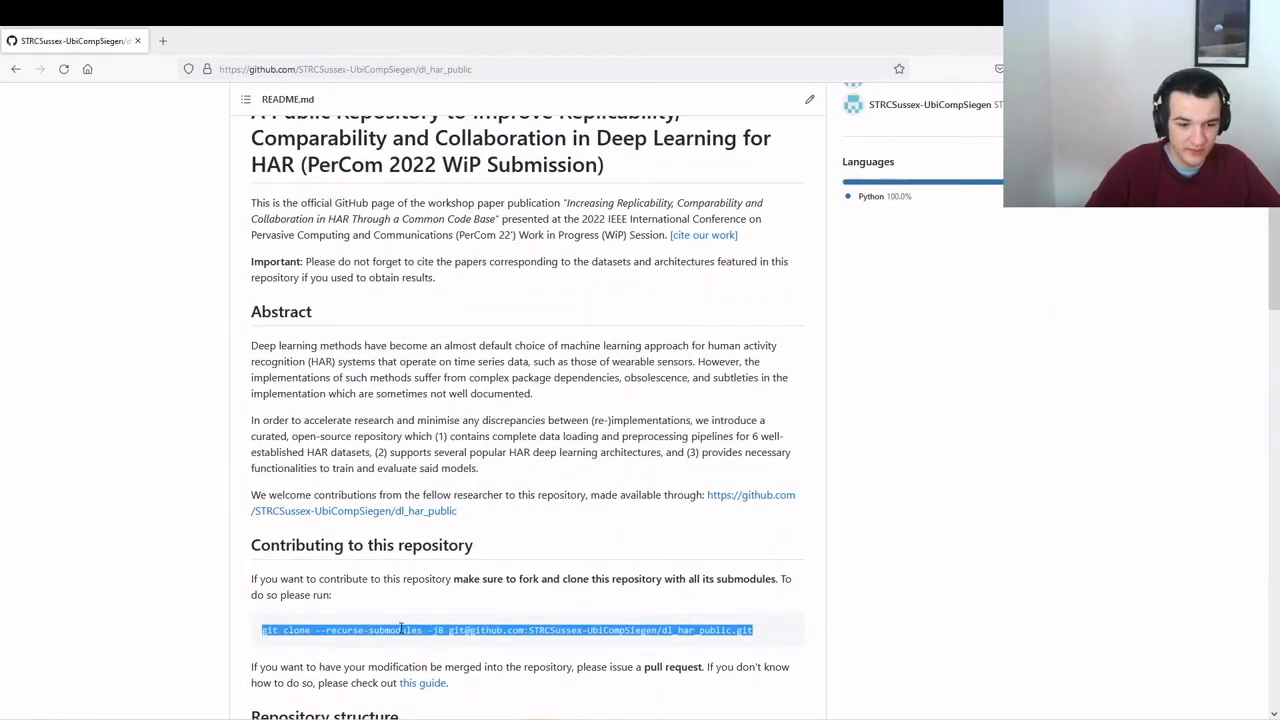
{"action": "mouse_move", "coordinate": [543, 598]}
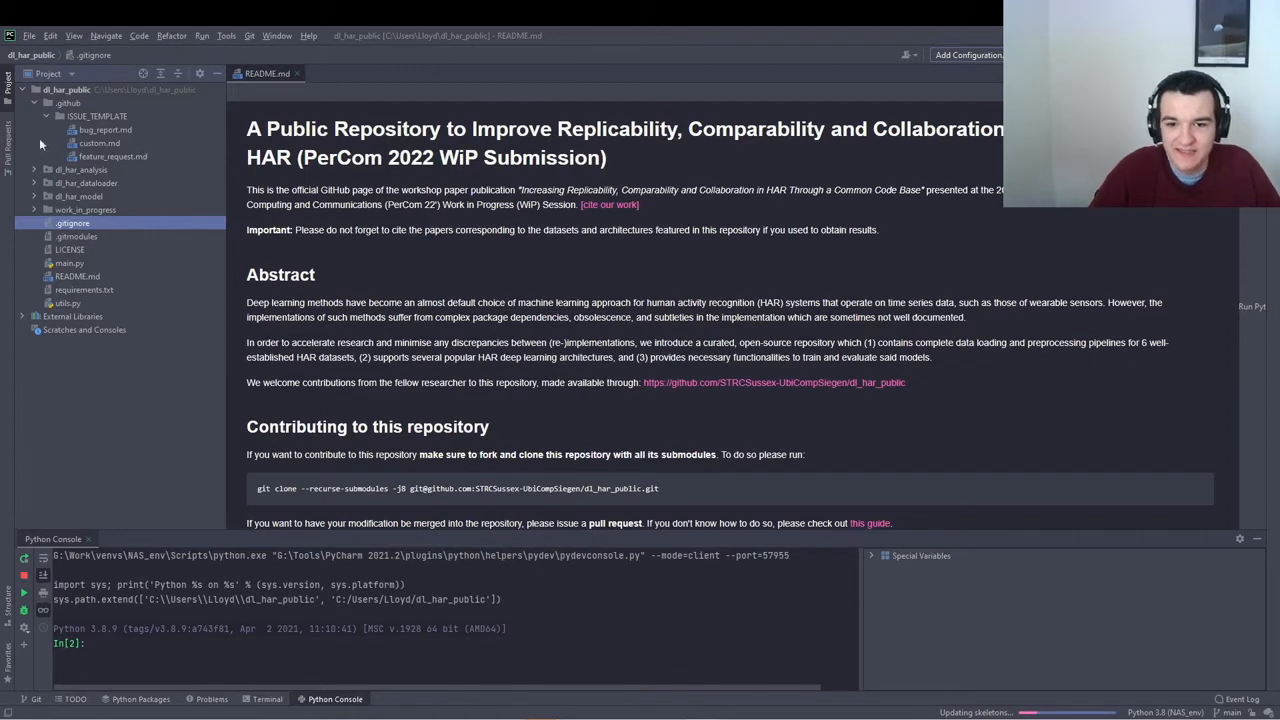
Step: Expand dl_har_analysis and dl_har_dataloader in the Project tree, then collapse dl_har_analysis again
{"action": "left_click", "coordinate": [35, 169]}
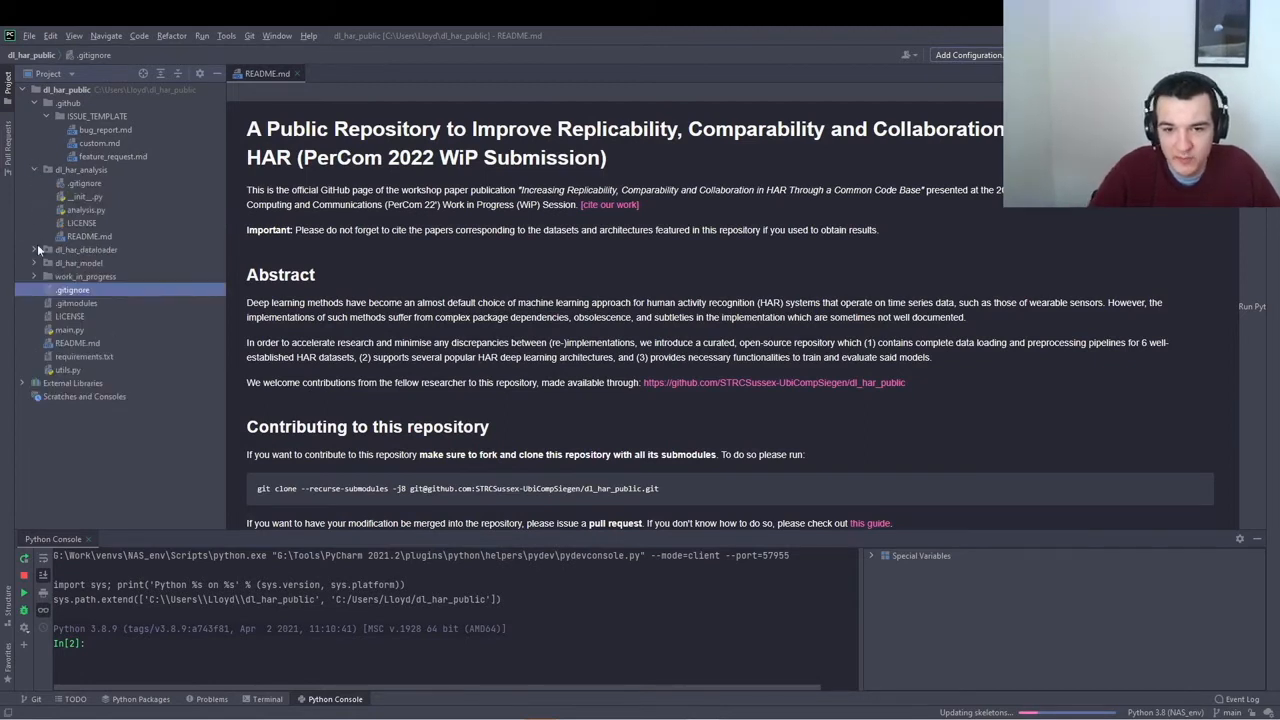
{"action": "left_click", "coordinate": [34, 244]}
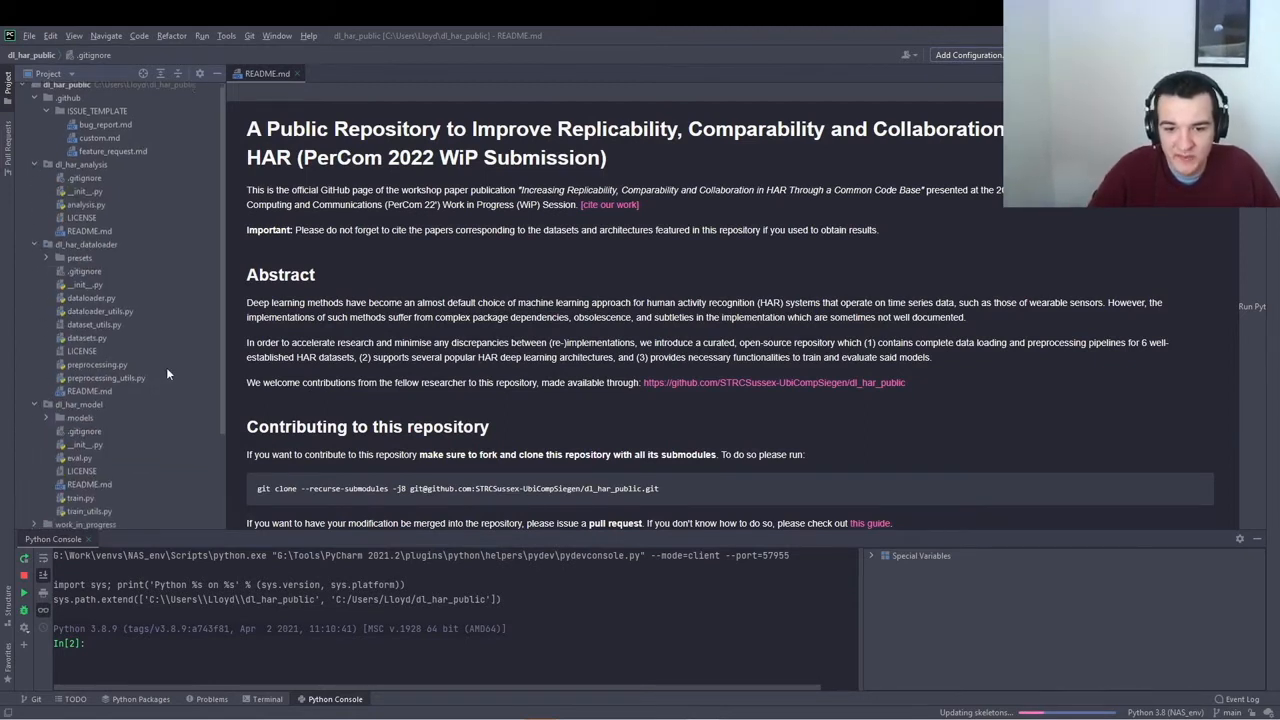
{"action": "left_click", "coordinate": [72, 416]}
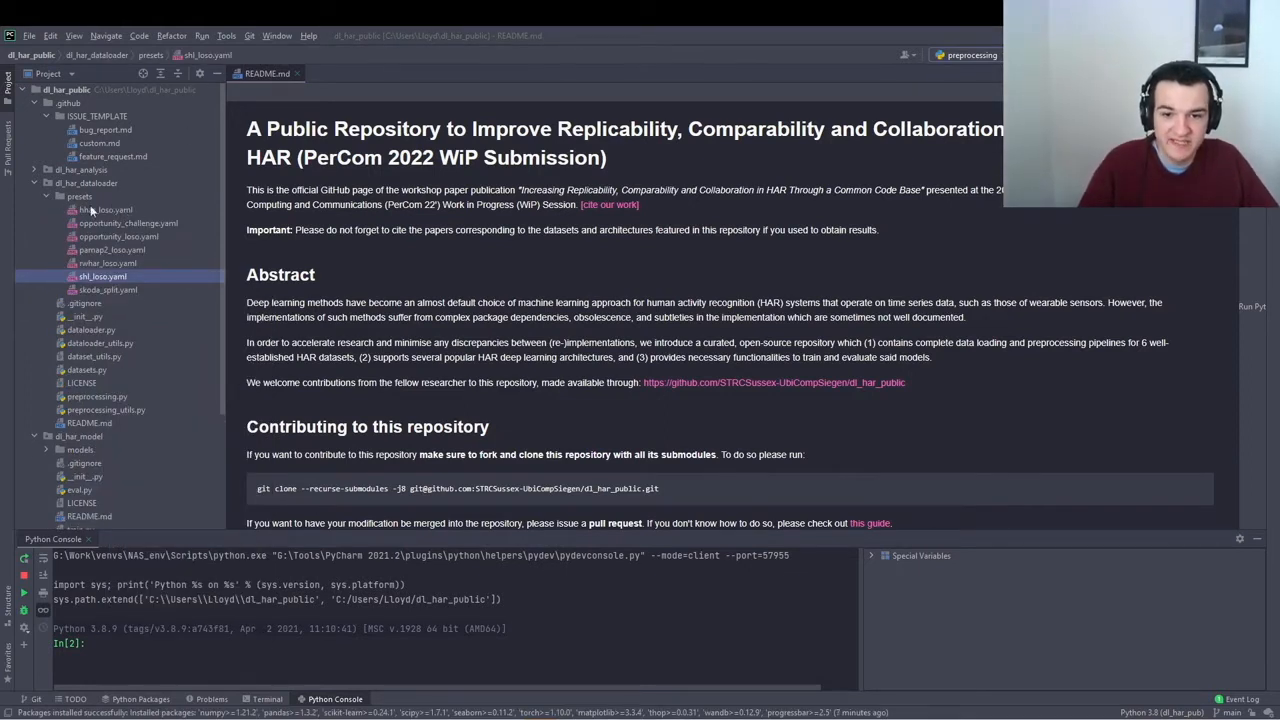
Step: Open opportunity_challenge.yaml from presets and scroll through its data files, class map and label map
{"action": "left_click", "coordinate": [79, 196]}
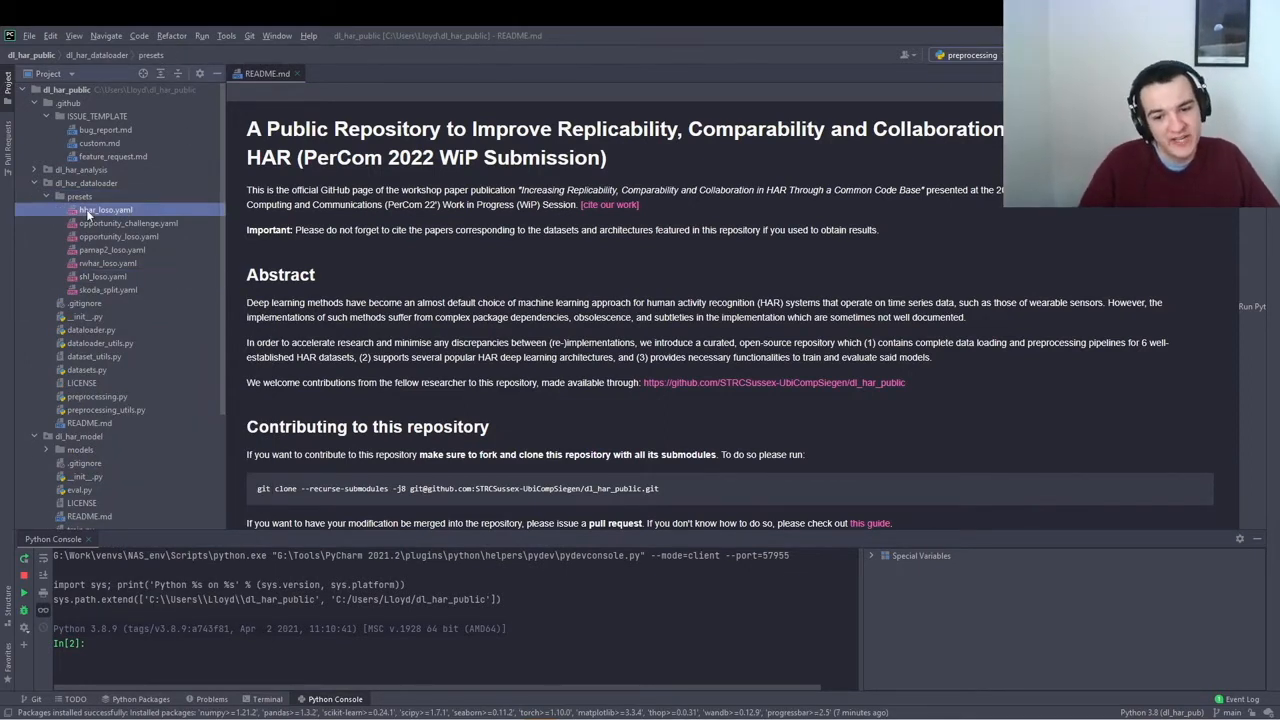
{"action": "left_click", "coordinate": [128, 222]}
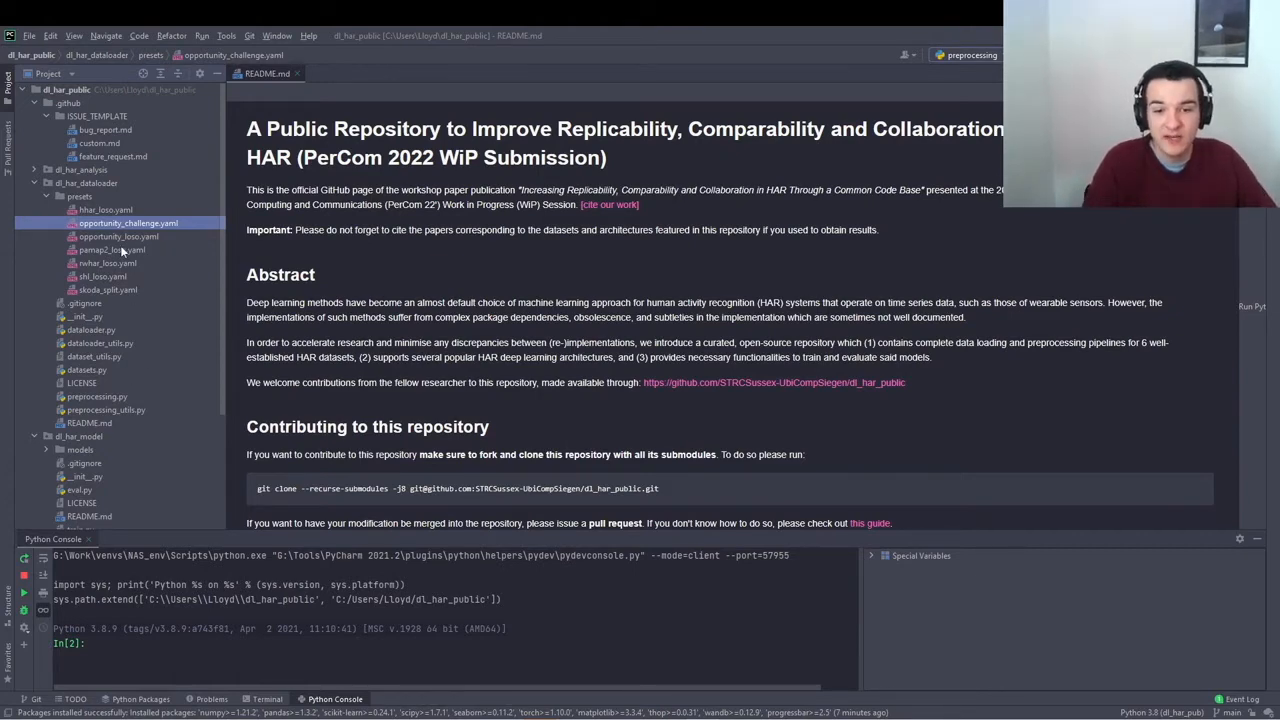
{"action": "double_click", "coordinate": [128, 223]}
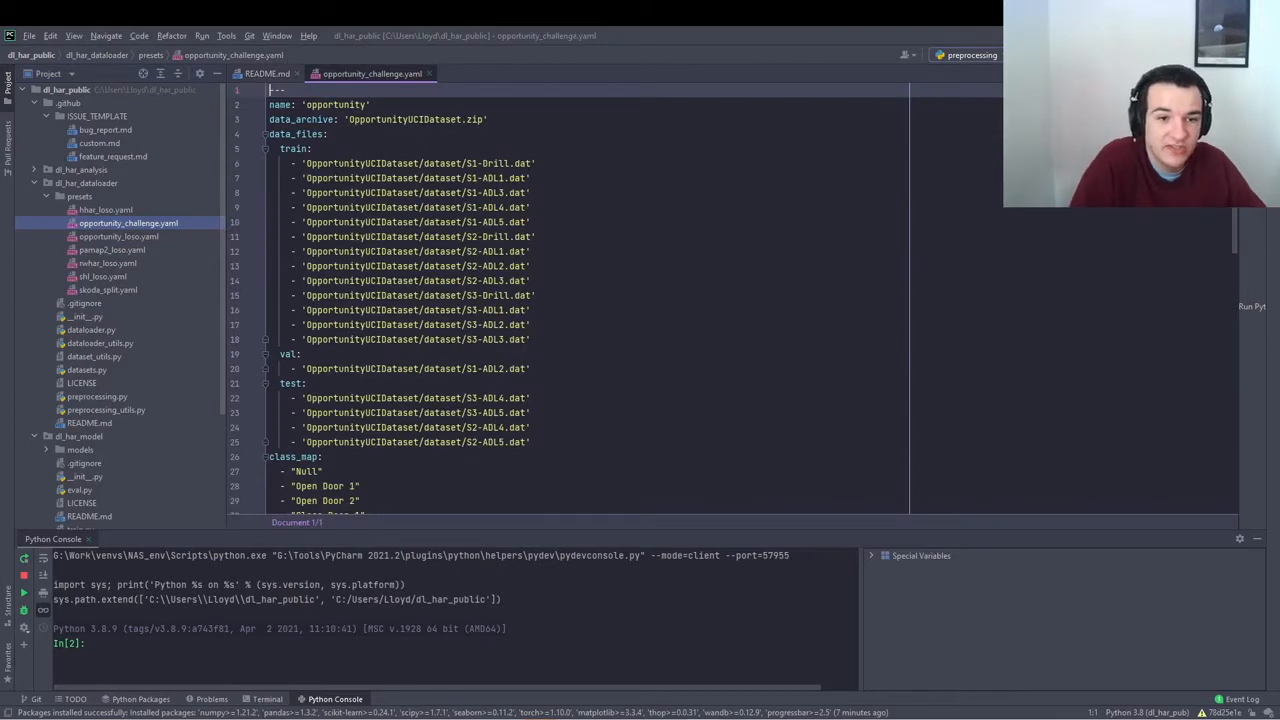
{"action": "scroll", "scroll_direction": "down", "scroll_amount": 3}
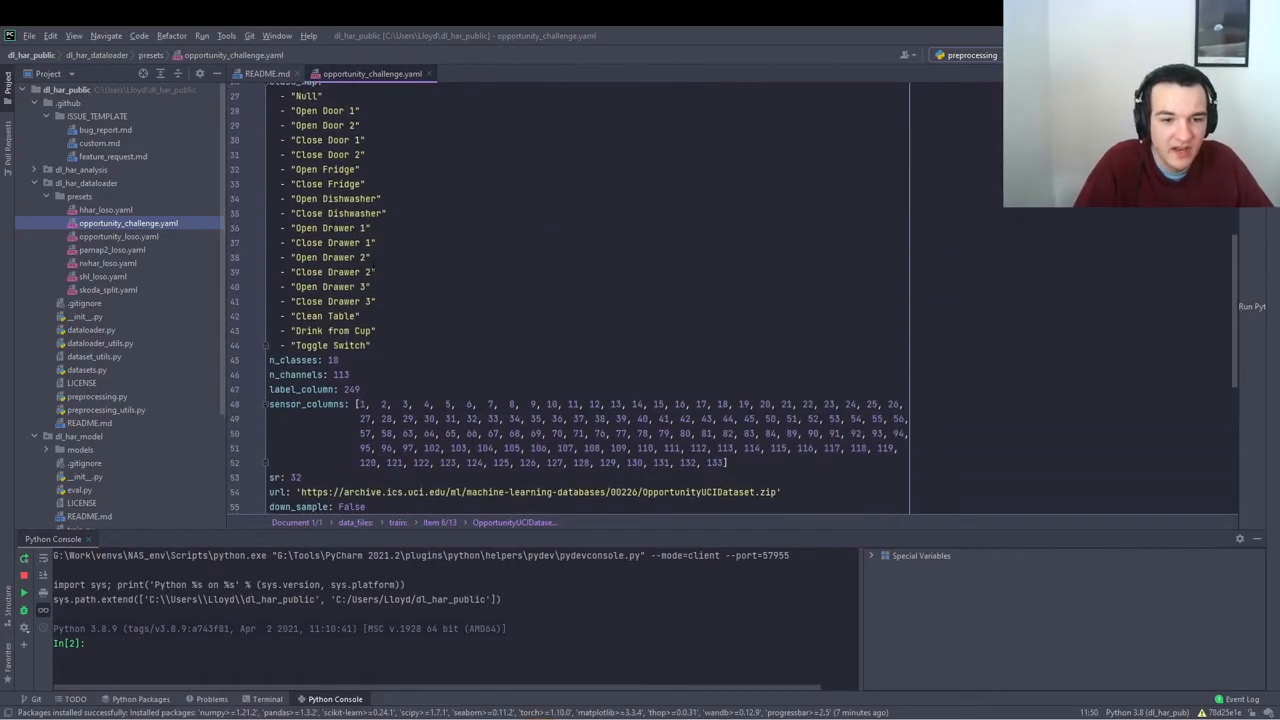
{"action": "scroll", "scroll_direction": "up", "scroll_amount": 3}
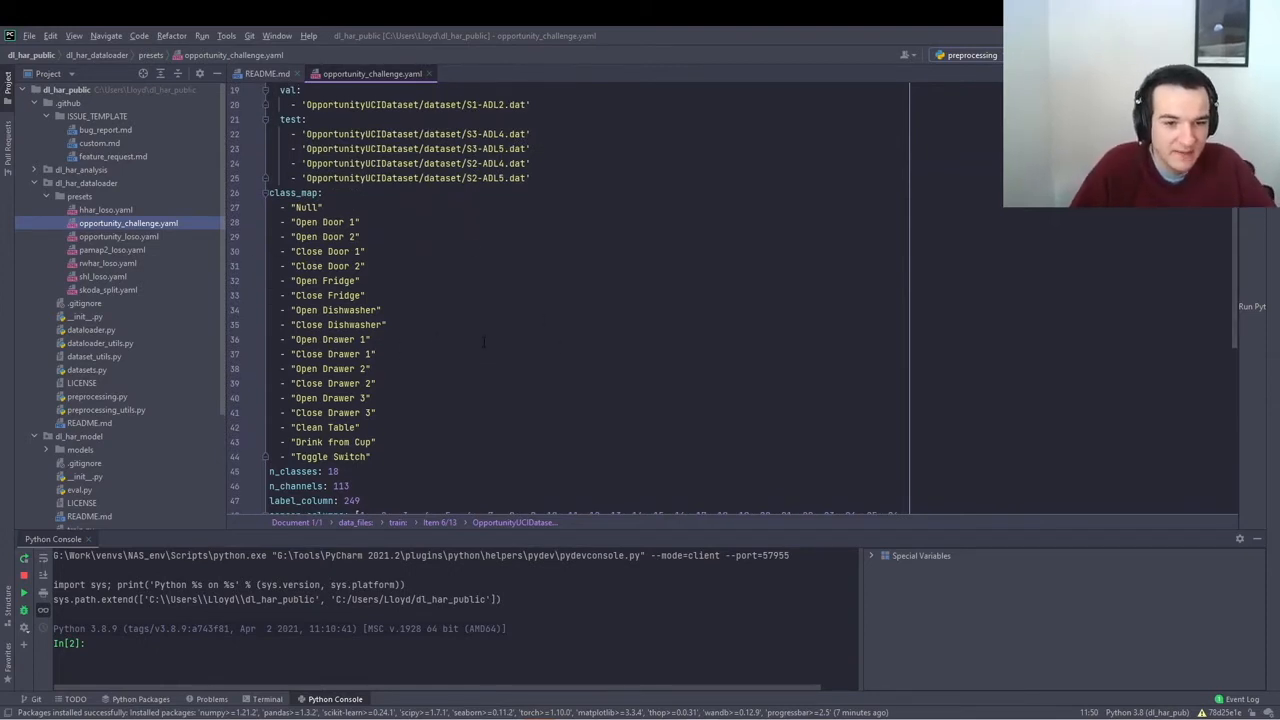
{"action": "scroll", "scroll_direction": "down", "scroll_amount": 3}
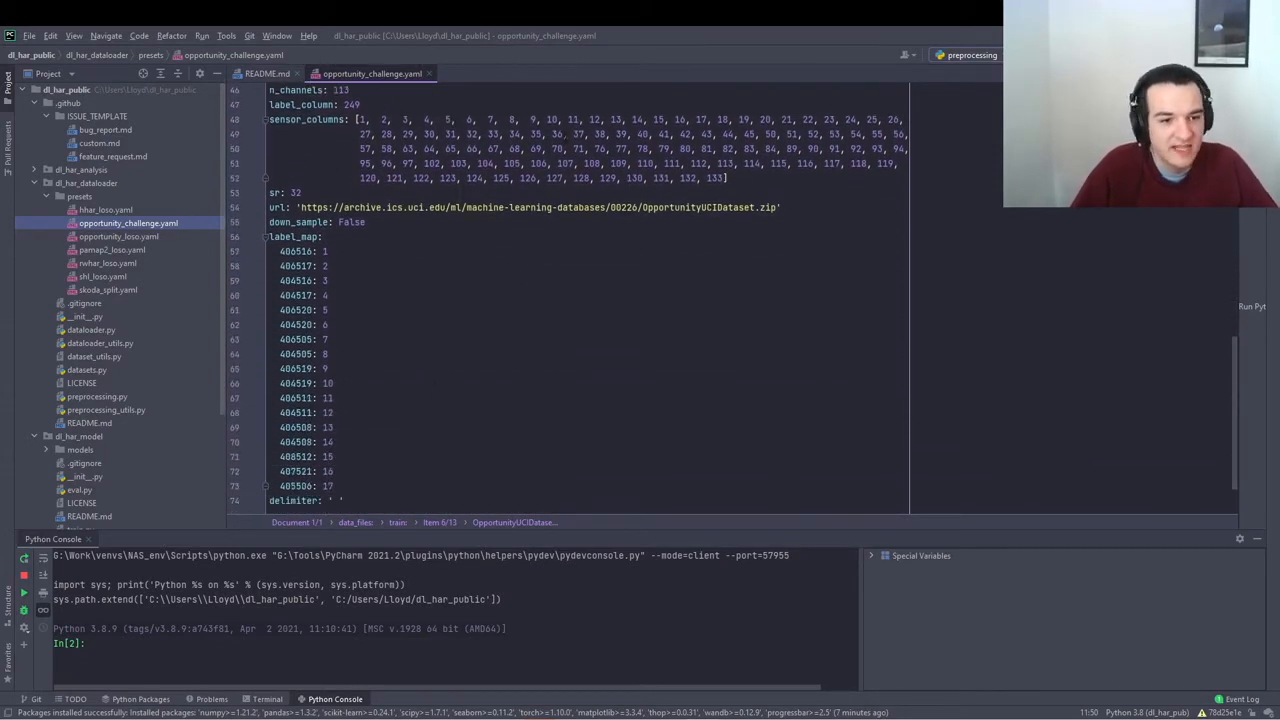
{"action": "scroll", "scroll_direction": "up", "scroll_amount": 3}
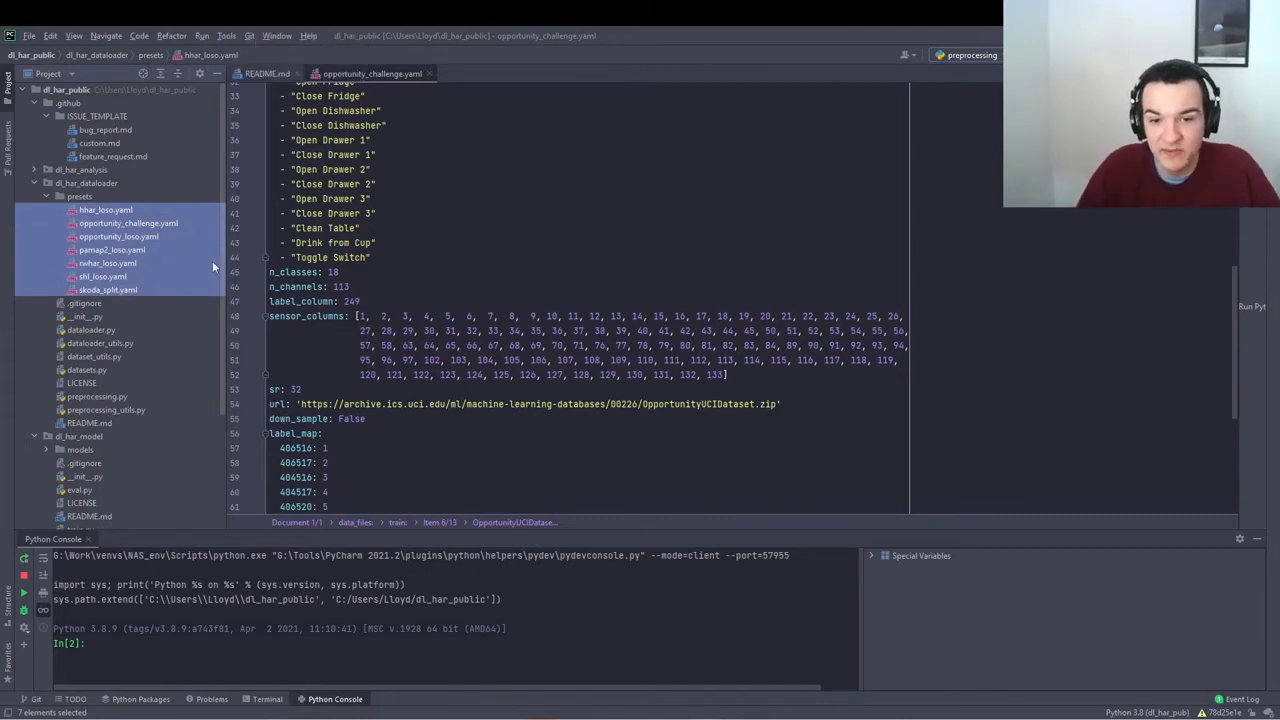
{"action": "mouse_move", "coordinate": [117, 393]}
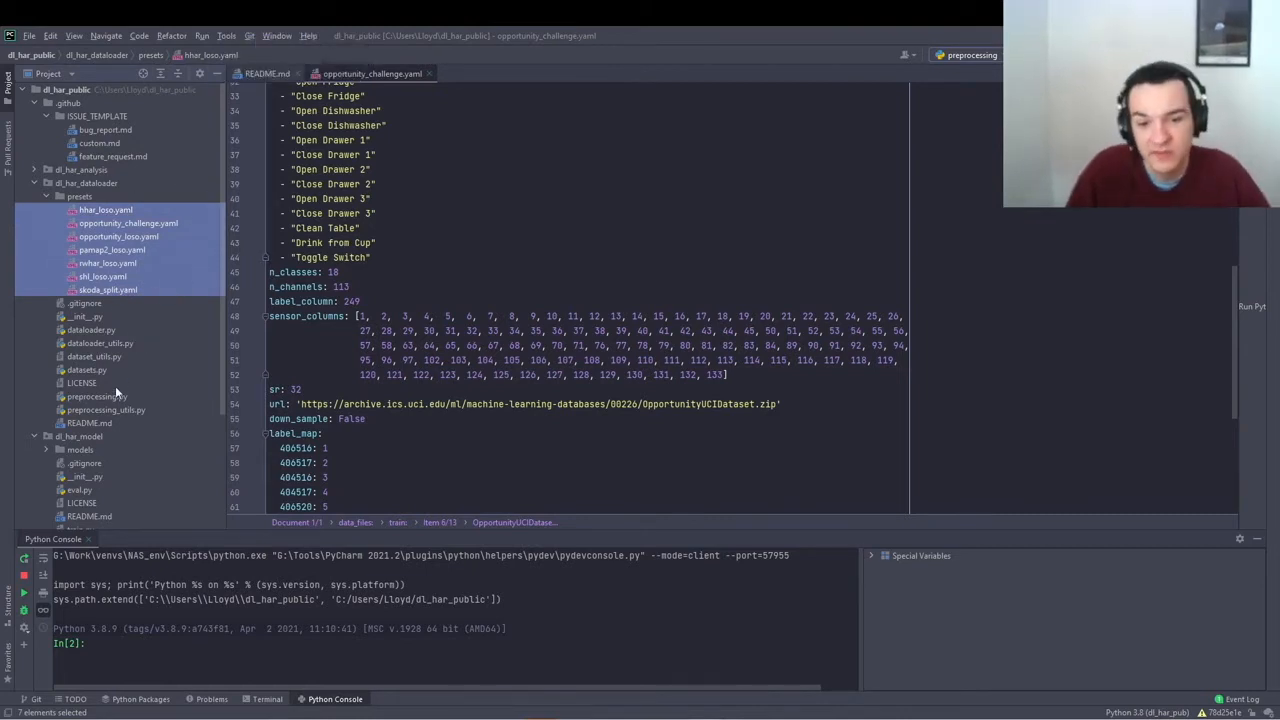
Step: Open preprocessing.py's run configuration and edit Parameters to -d opportunity -i data/raw -o data/processed
{"action": "right_click", "coordinate": [95, 396]}
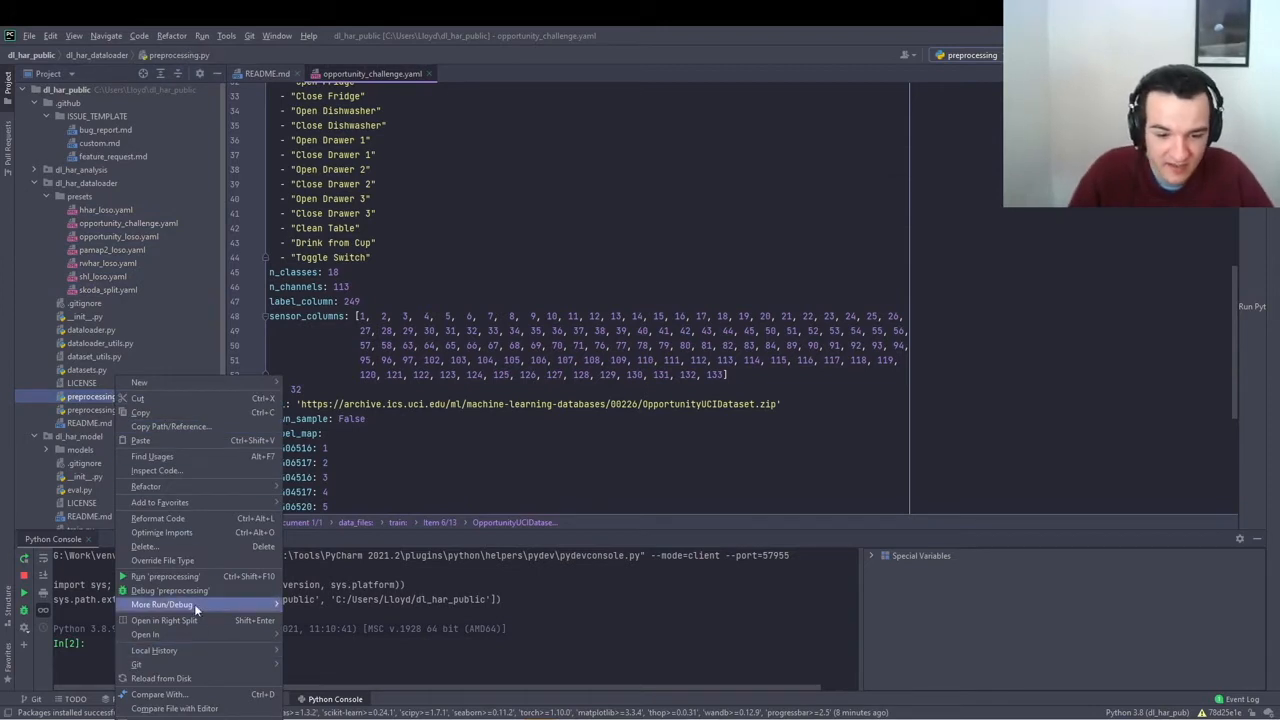
{"action": "left_click", "coordinate": [195, 604]}
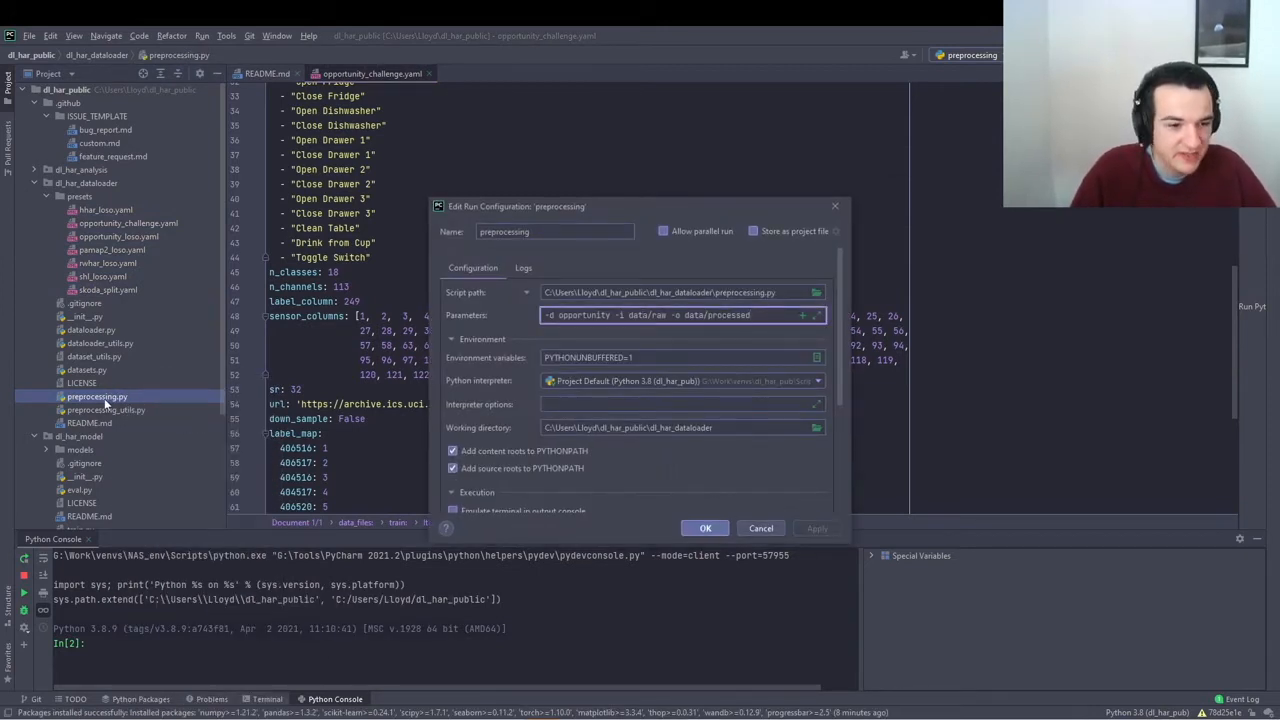
{"action": "double_click", "coordinate": [578, 315]}
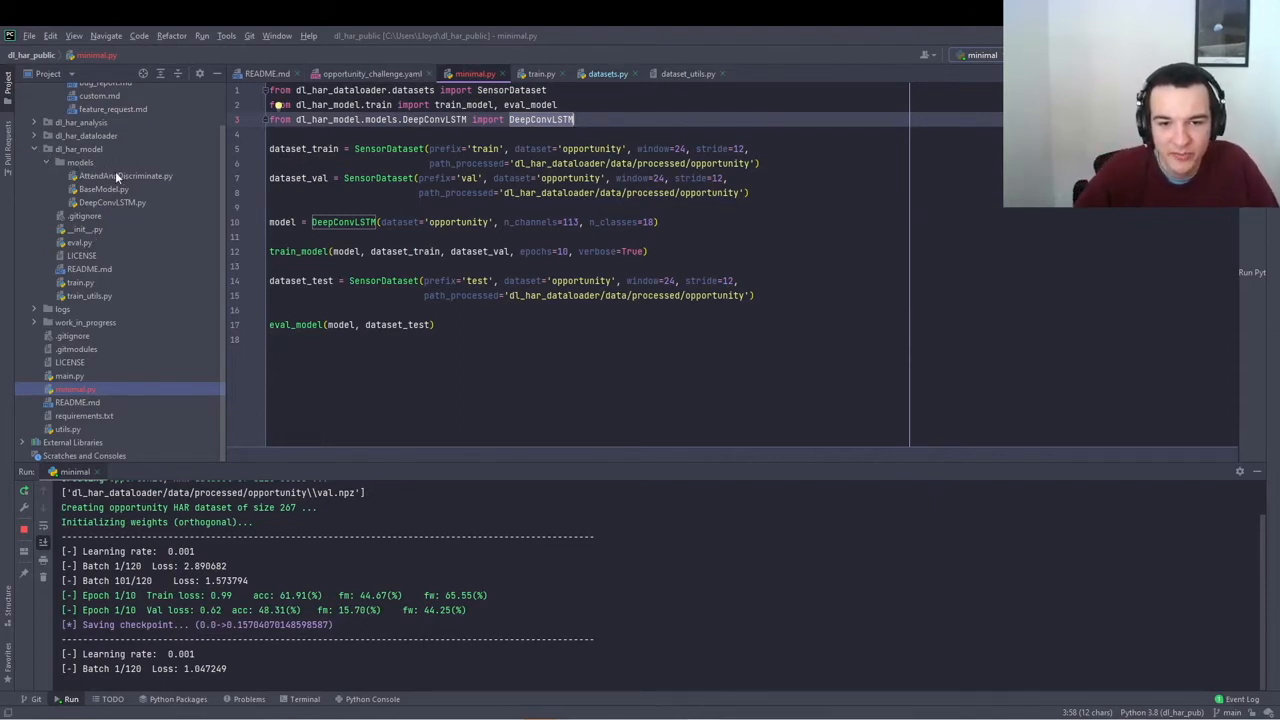
Step: Select AttendAndDiscriminate.py in the models folder while minimal.py trains
{"action": "left_click", "coordinate": [125, 176]}
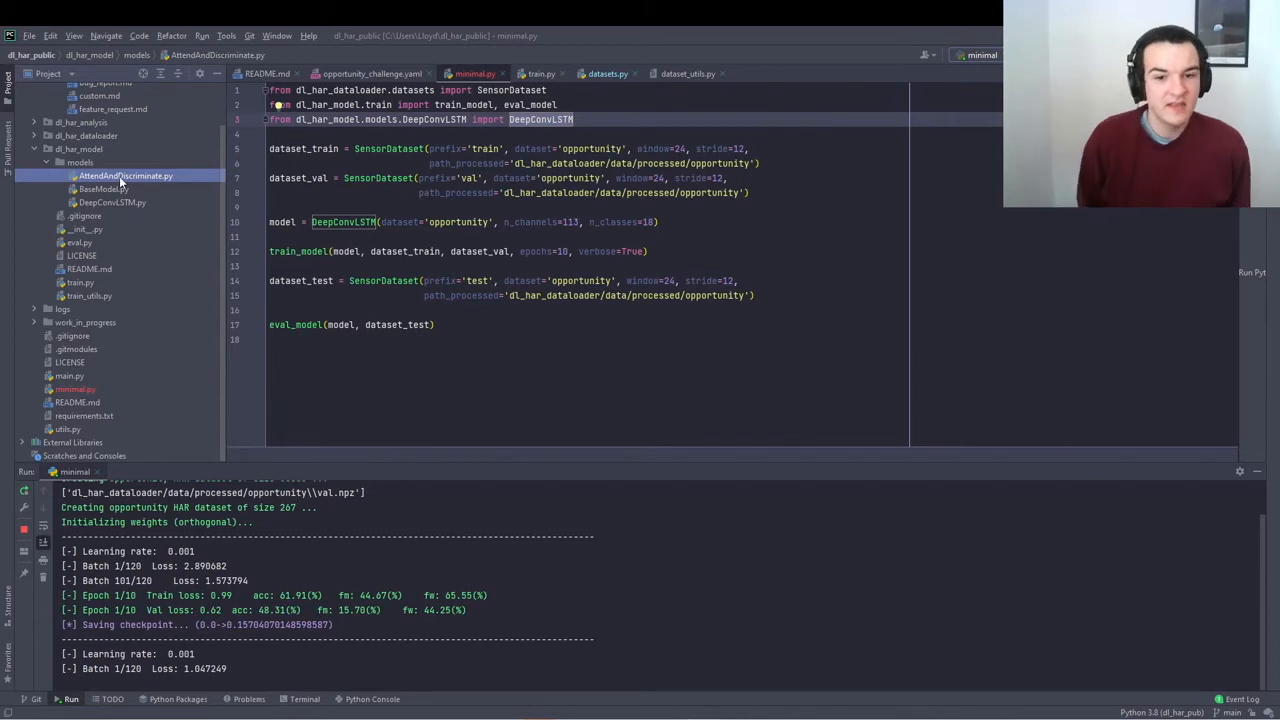
Step: Open BaseModel.py, then AttendAndDiscriminate.py, and scroll through the AttendAndDiscriminate source
{"action": "left_click", "coordinate": [103, 189]}
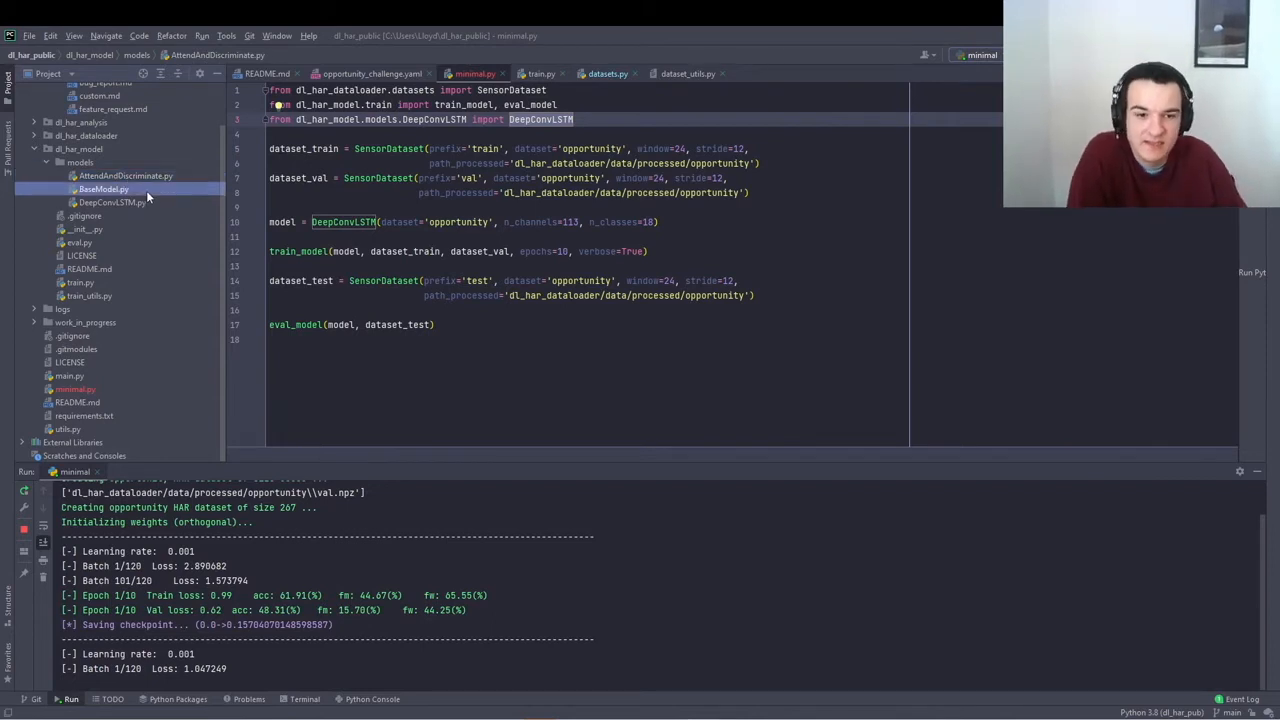
{"action": "left_click", "coordinate": [104, 189]}
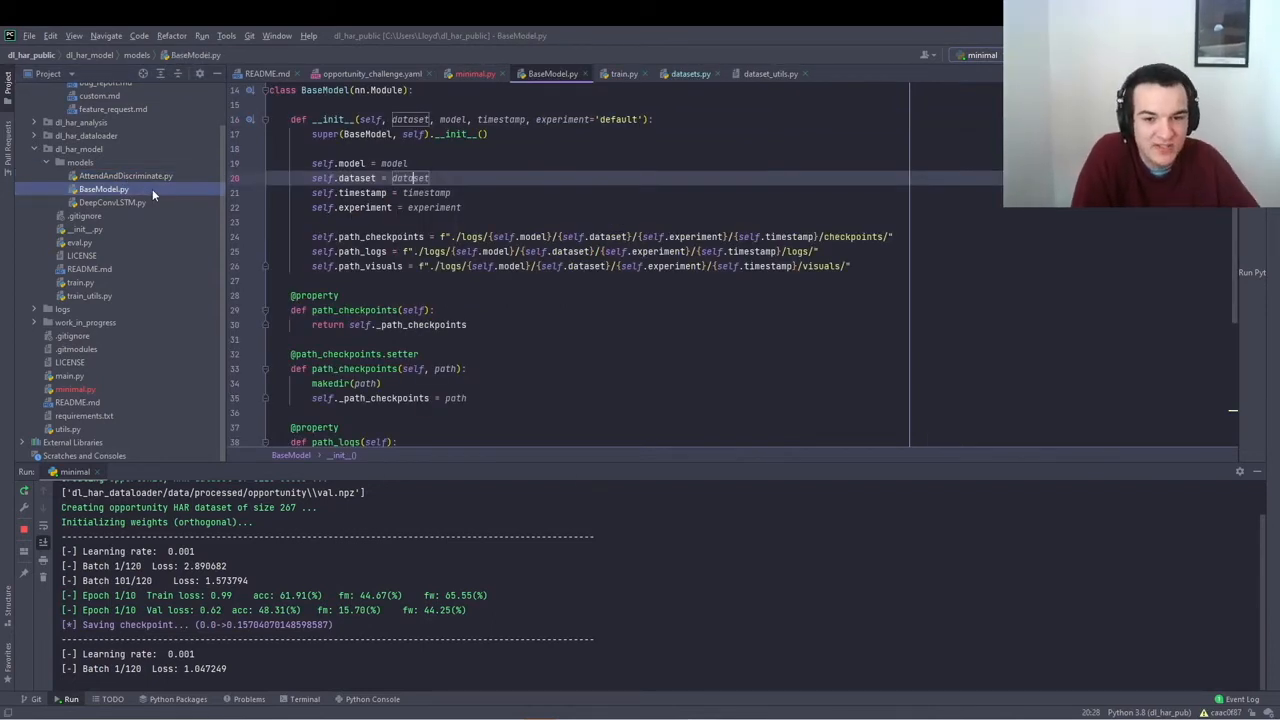
{"action": "left_click", "coordinate": [125, 175]}
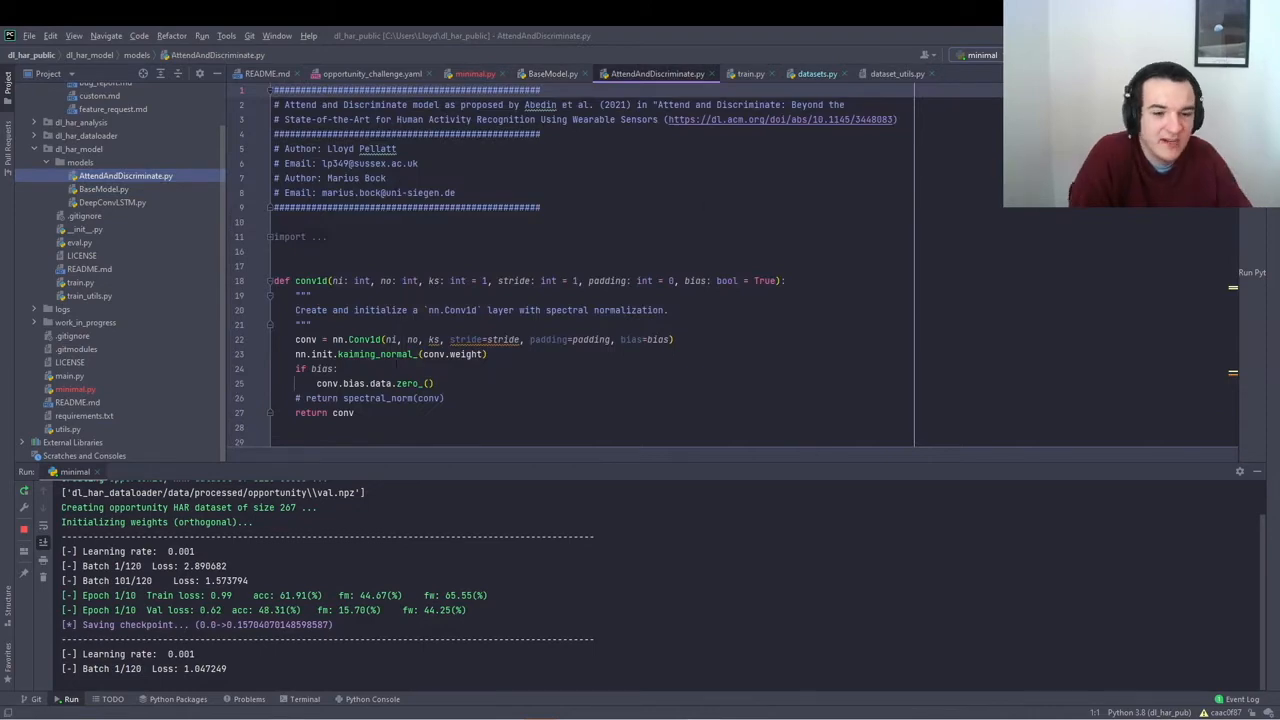
{"action": "scroll", "scroll_direction": "down", "scroll_amount": 3}
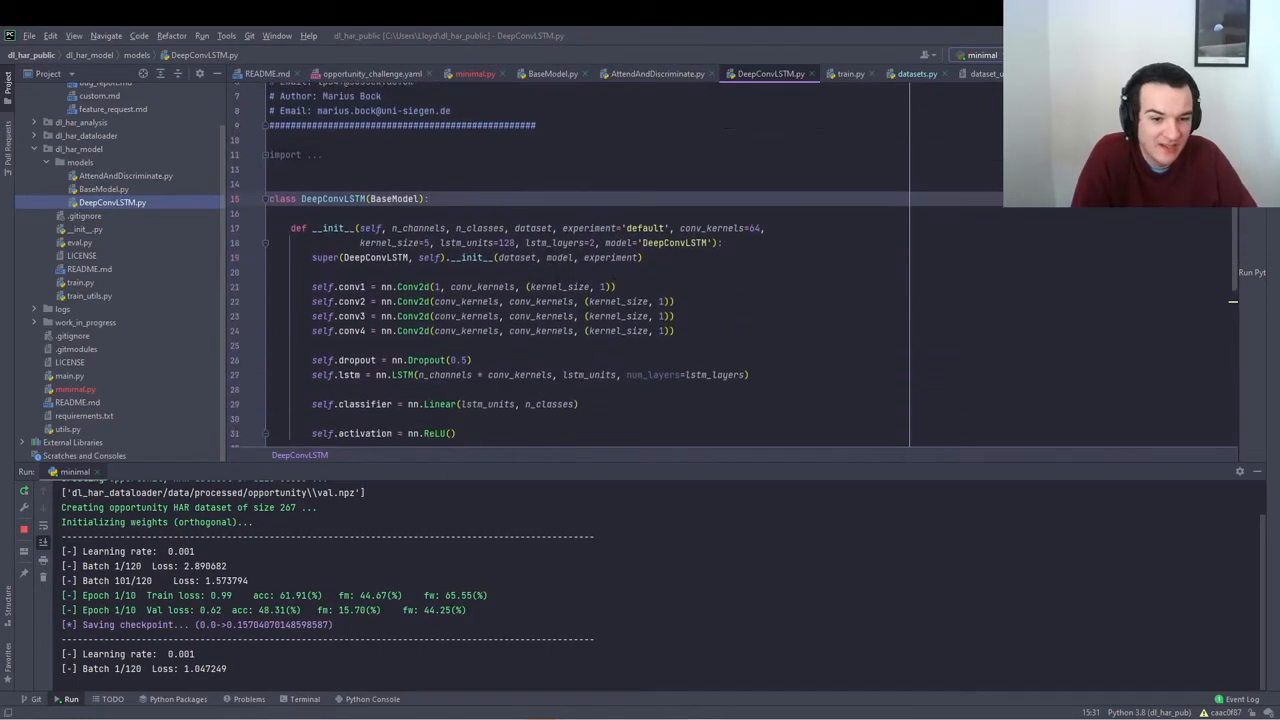
{"action": "scroll", "scroll_direction": "down", "scroll_amount": 3}
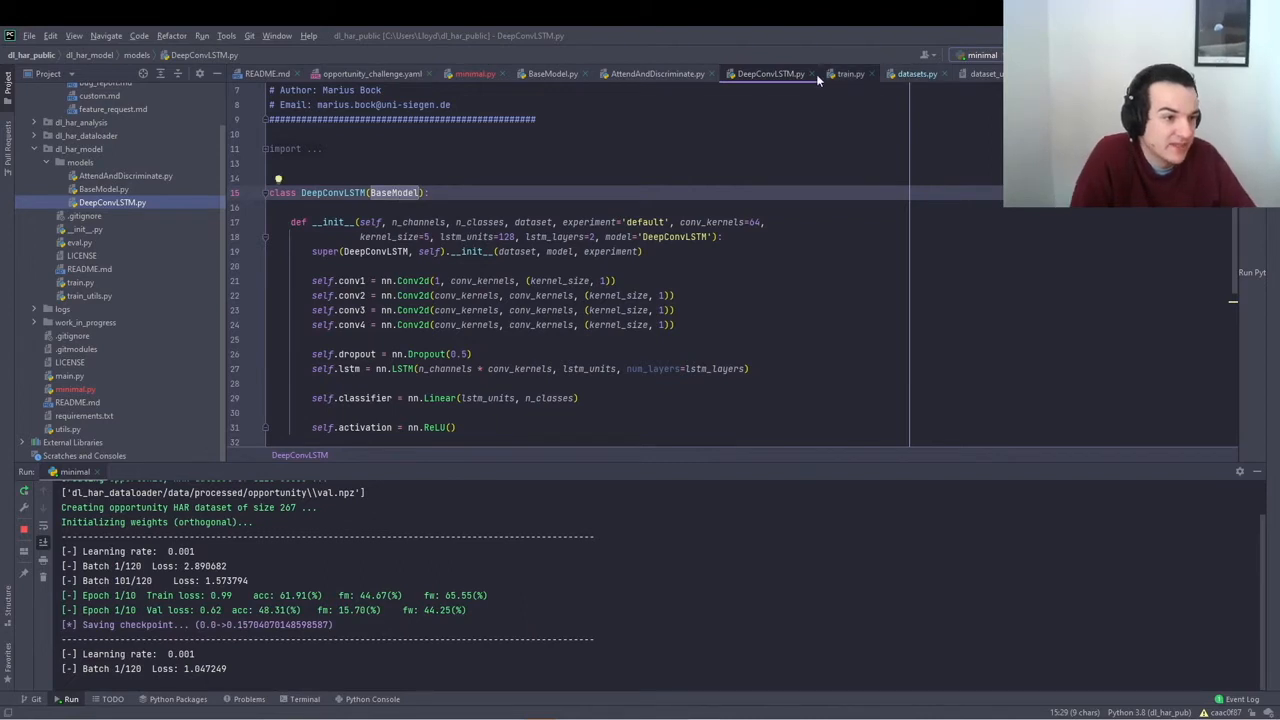
Step: Jump to the BaseModel class definition, then reopen AttendAndDiscriminate.py from the models folder
{"action": "left_click", "coordinate": [552, 73]}
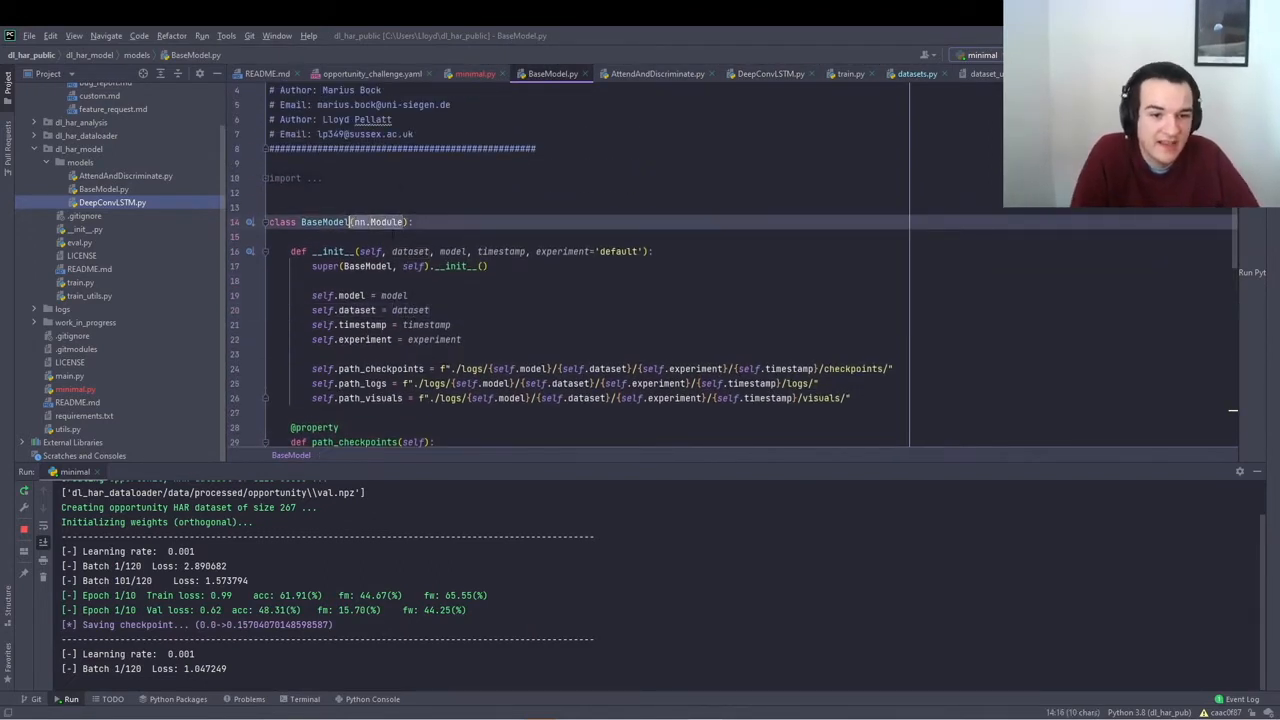
{"action": "scroll", "scroll_direction": "down", "scroll_amount": 3}
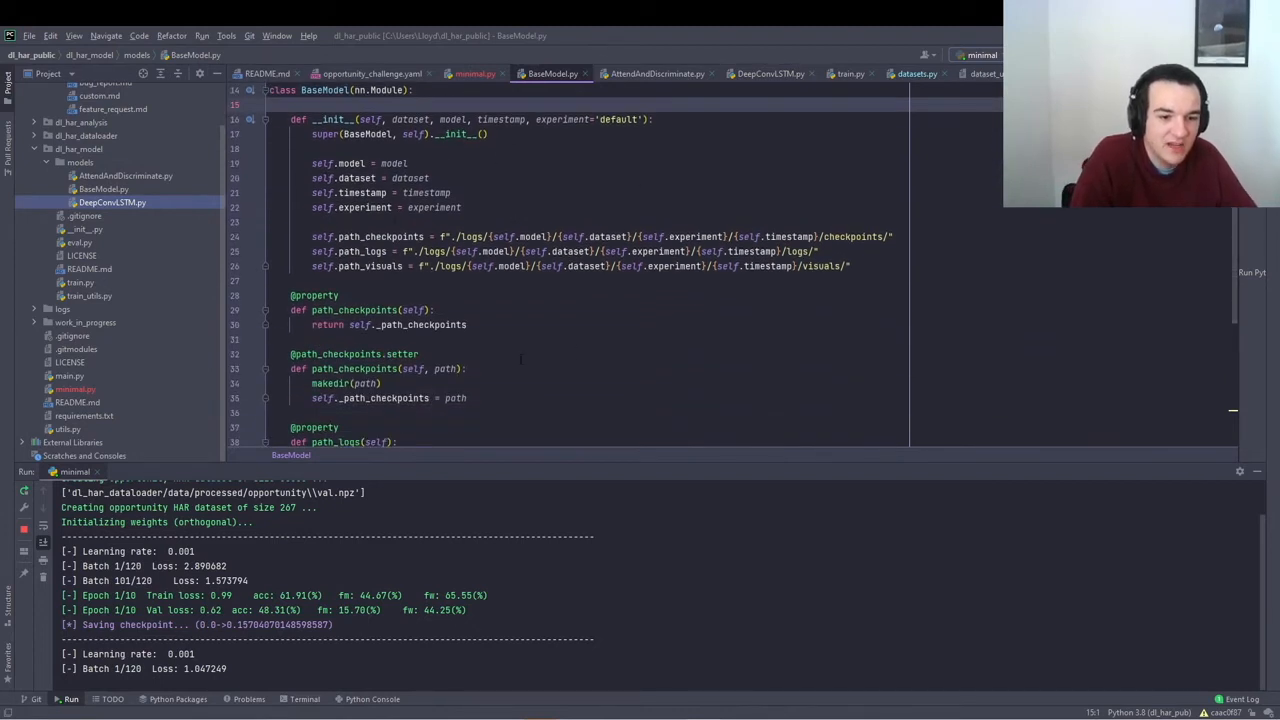
{"action": "scroll", "scroll_direction": "down", "scroll_amount": 3}
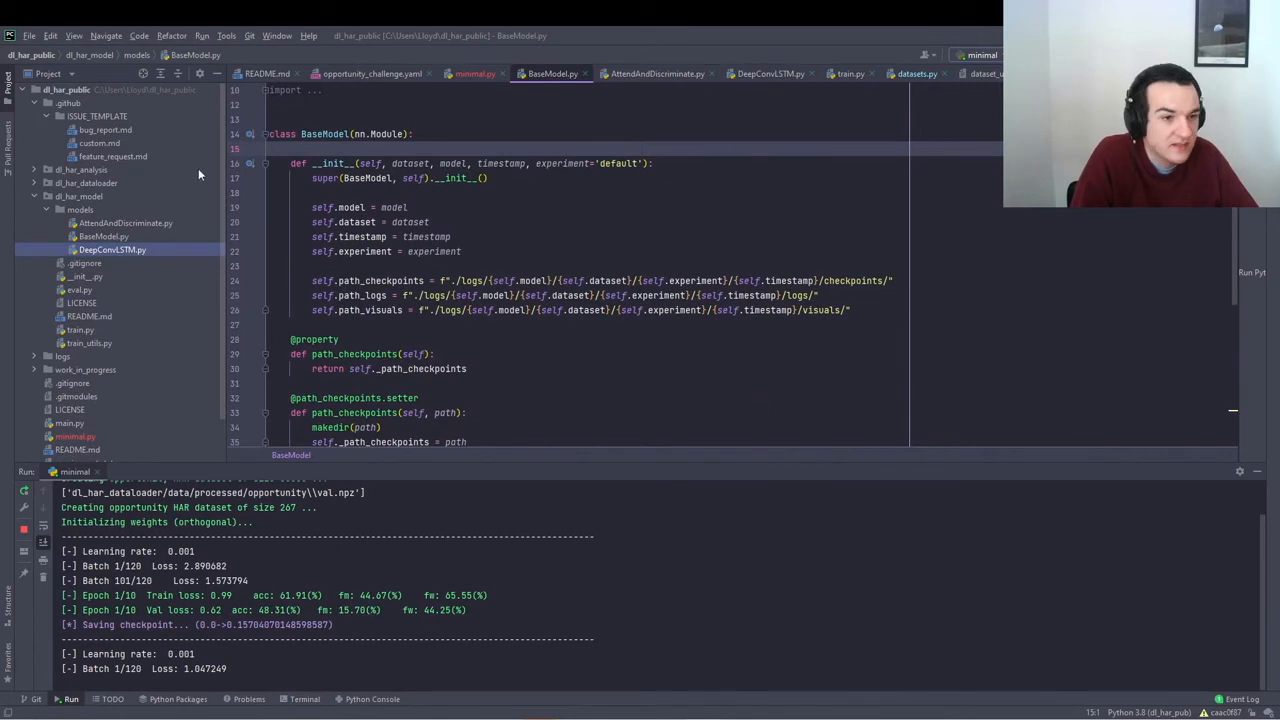
{"action": "mouse_move", "coordinate": [98, 433]}
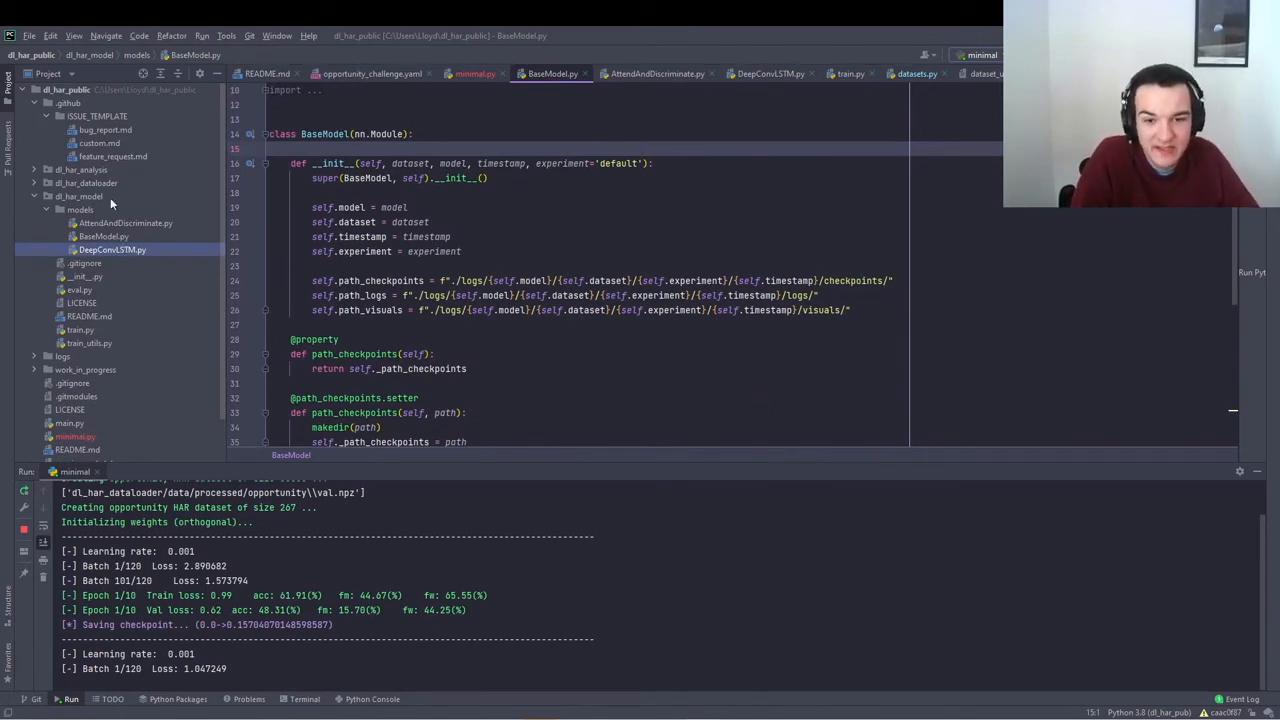
{"action": "left_click", "coordinate": [80, 209]}
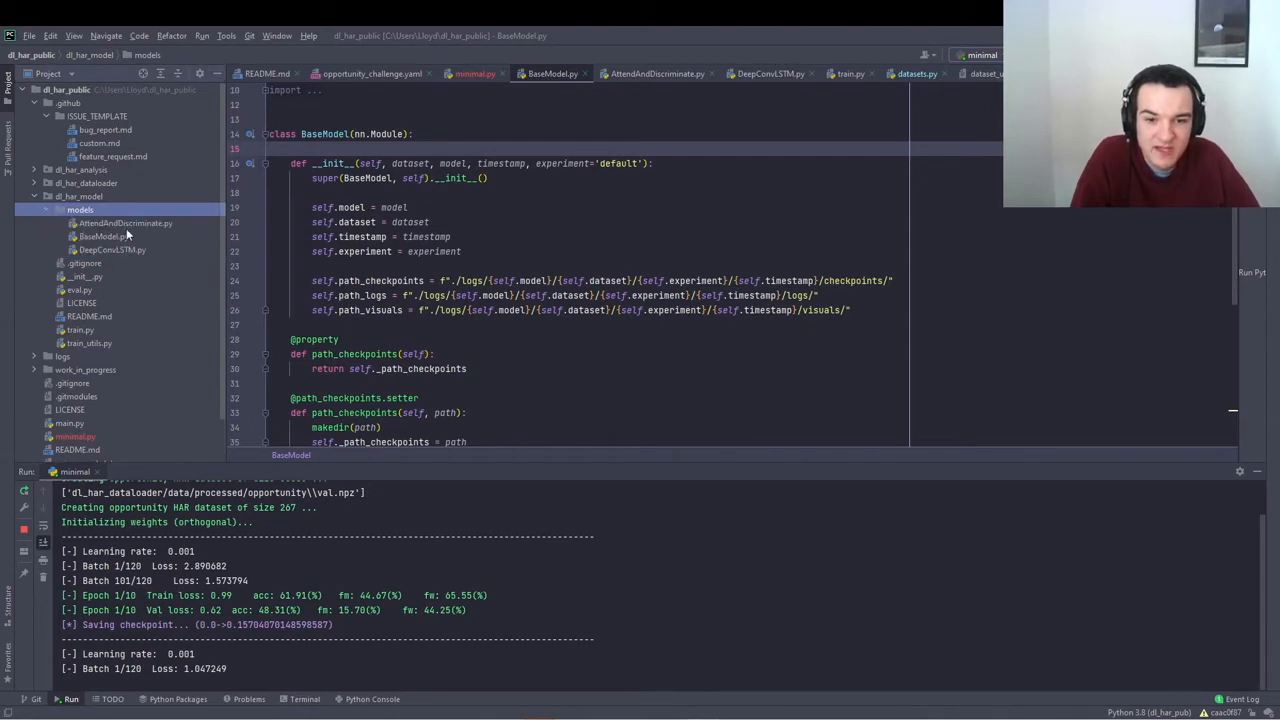
{"action": "left_click", "coordinate": [124, 223]}
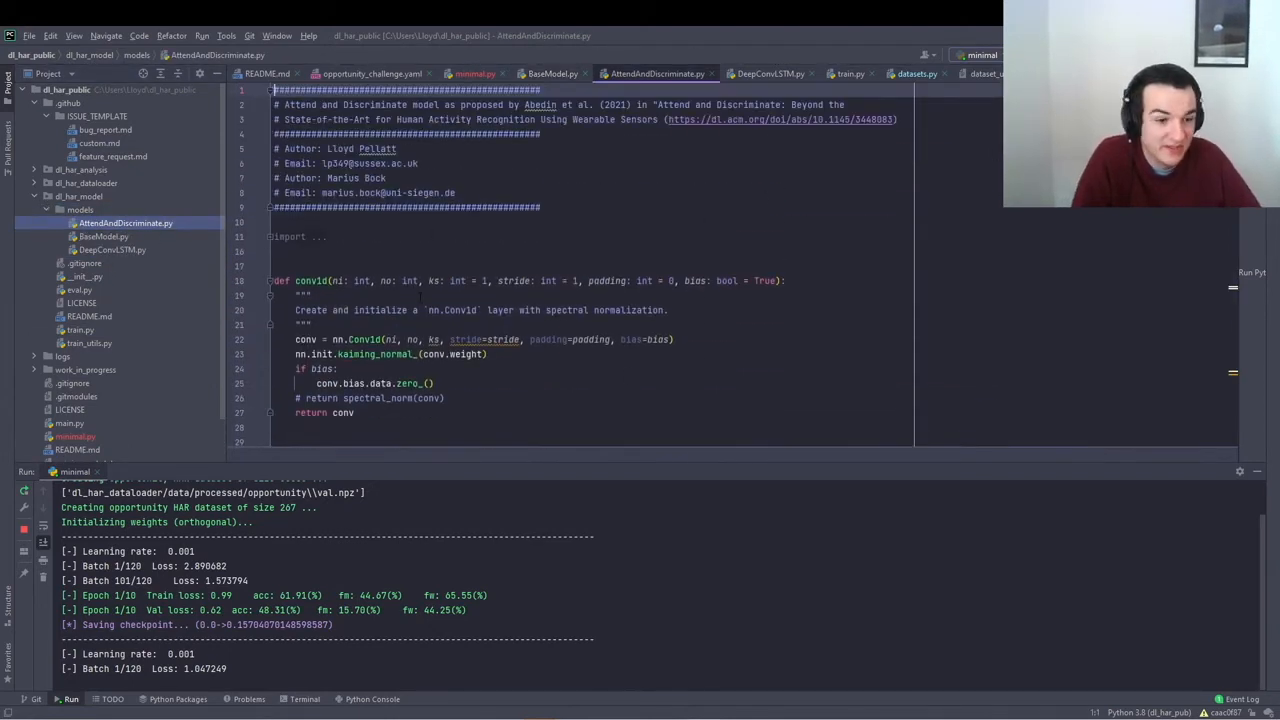
Step: Switch back to minimal.py and select the processed opportunity train.npz under dl_har_dataloader
{"action": "left_click", "coordinate": [474, 73]}
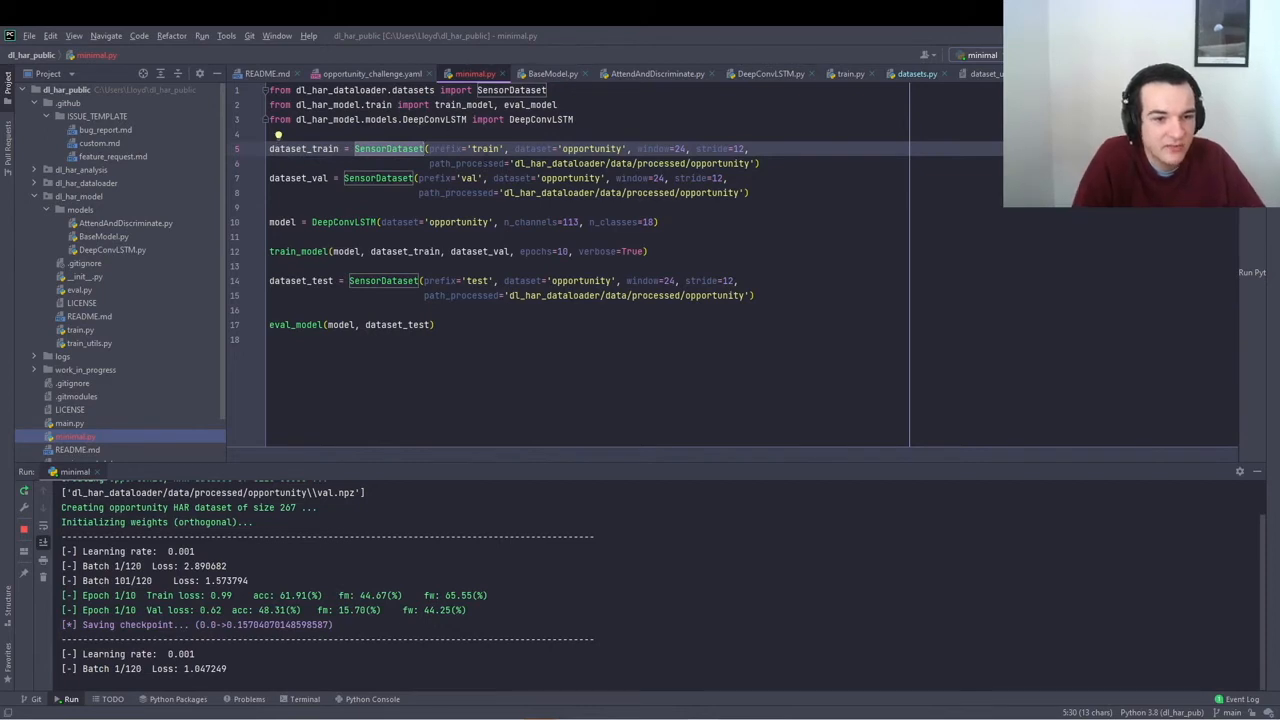
{"action": "mouse_move", "coordinate": [110, 211]}
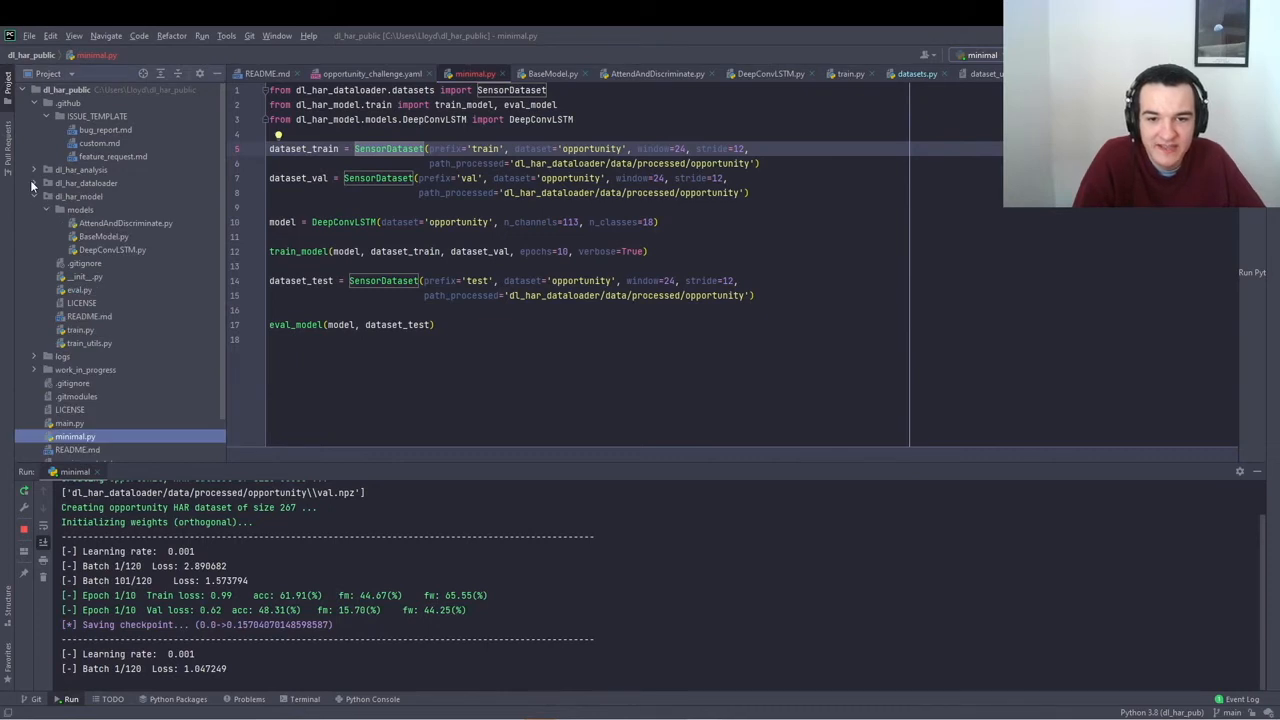
{"action": "left_click", "coordinate": [33, 183]}
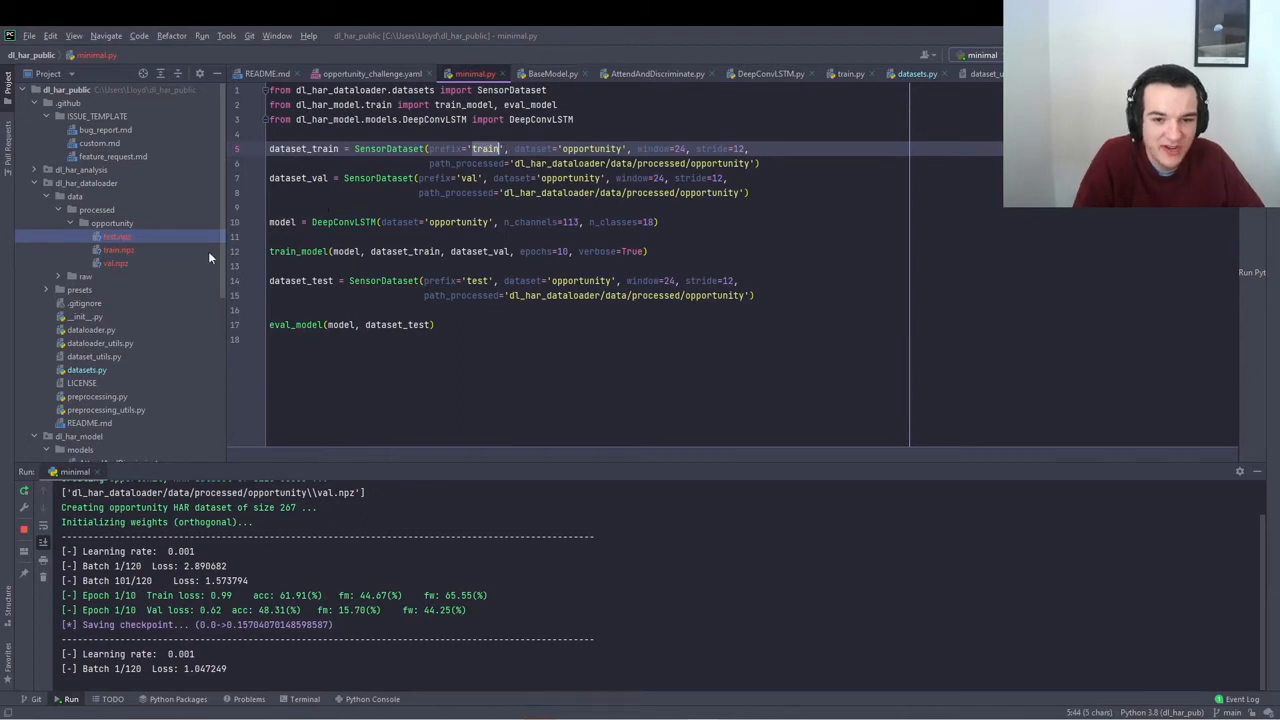
{"action": "left_click", "coordinate": [118, 249]}
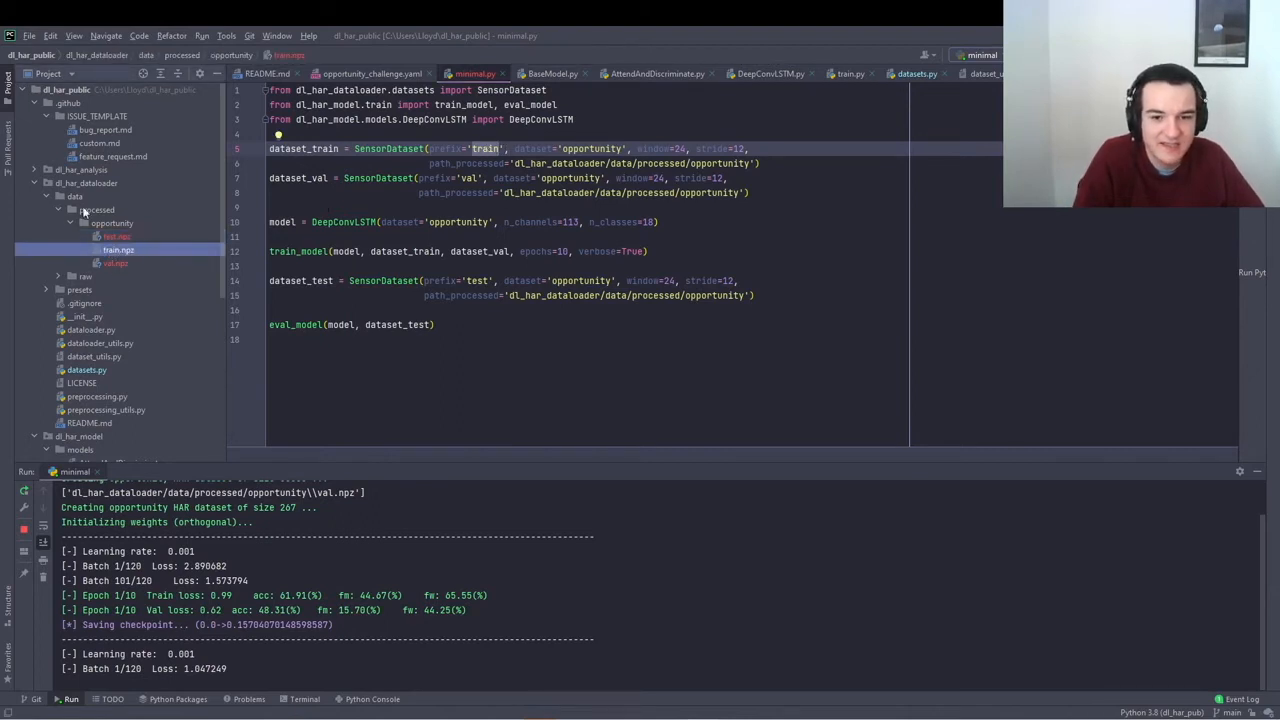
{"action": "mouse_move", "coordinate": [157, 197]}
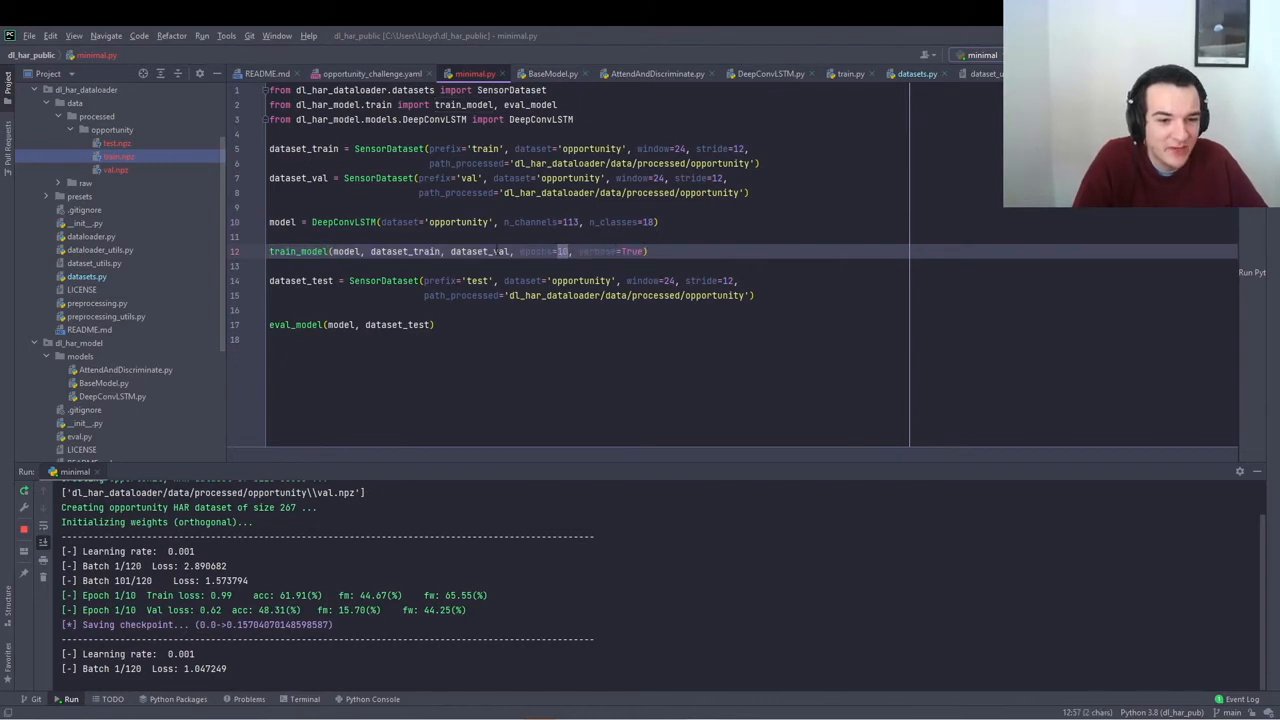
Step: Select the epochs value 10 in minimal.py to replace it with 2
{"action": "double_click", "coordinate": [480, 251]}
{"action": "type", "text": "2"}
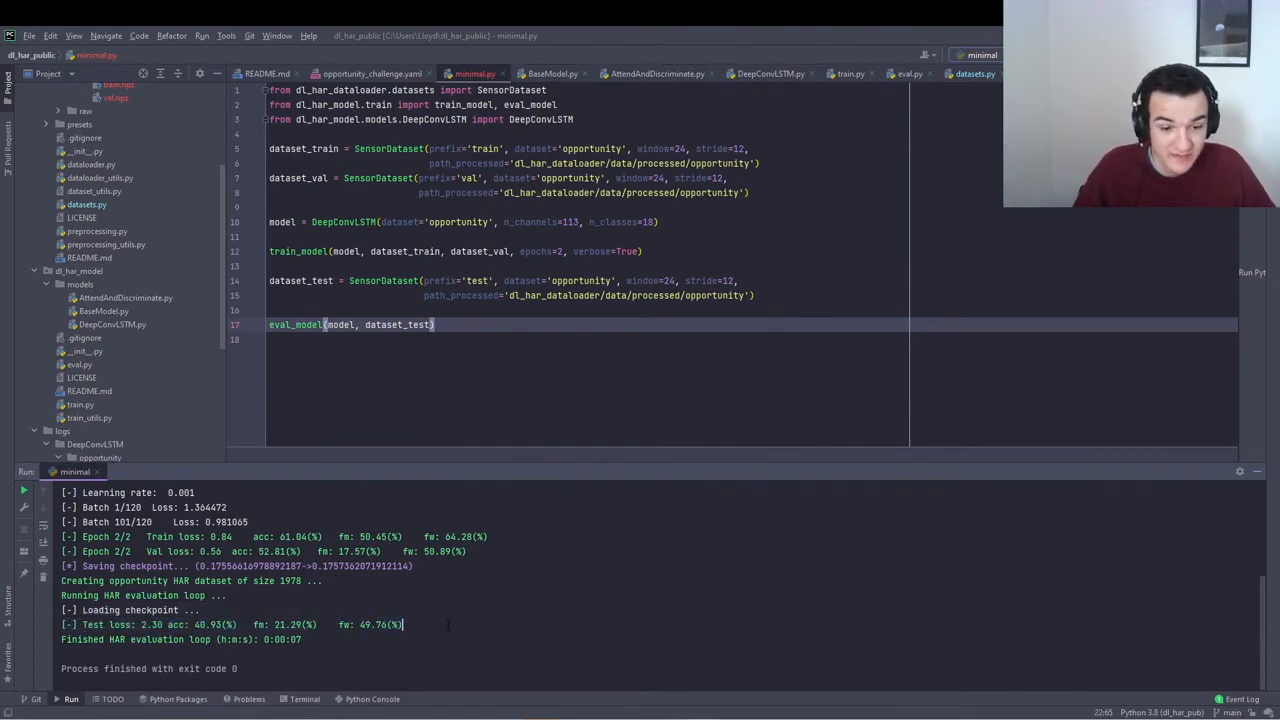
{"action": "mouse_move", "coordinate": [100, 348]}
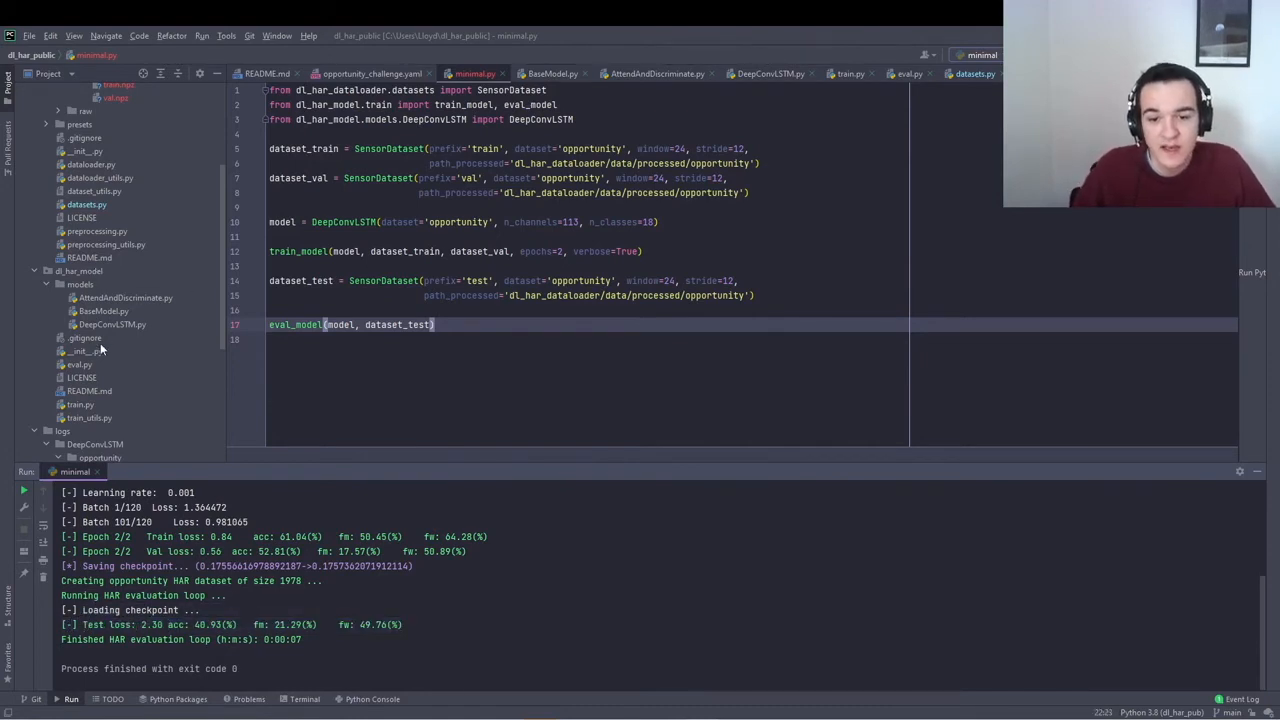
{"action": "left_click", "coordinate": [135, 342]}
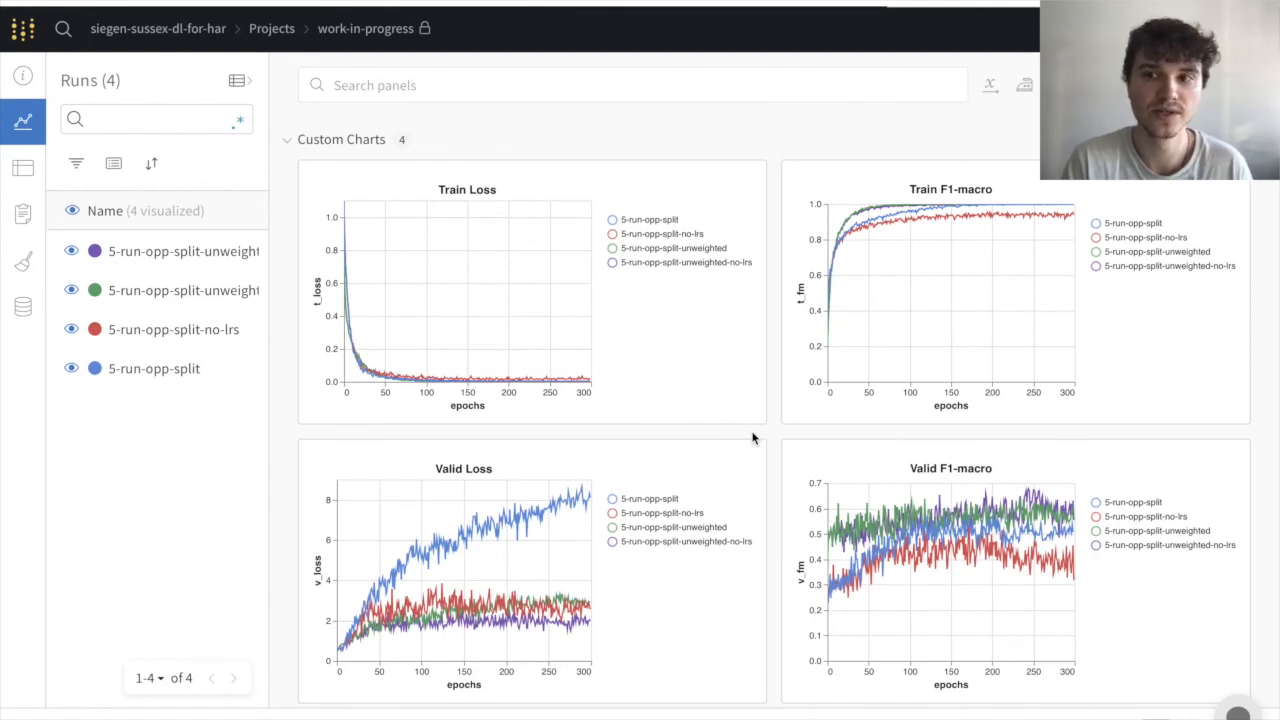
{"action": "mouse_move", "coordinate": [817, 537]}
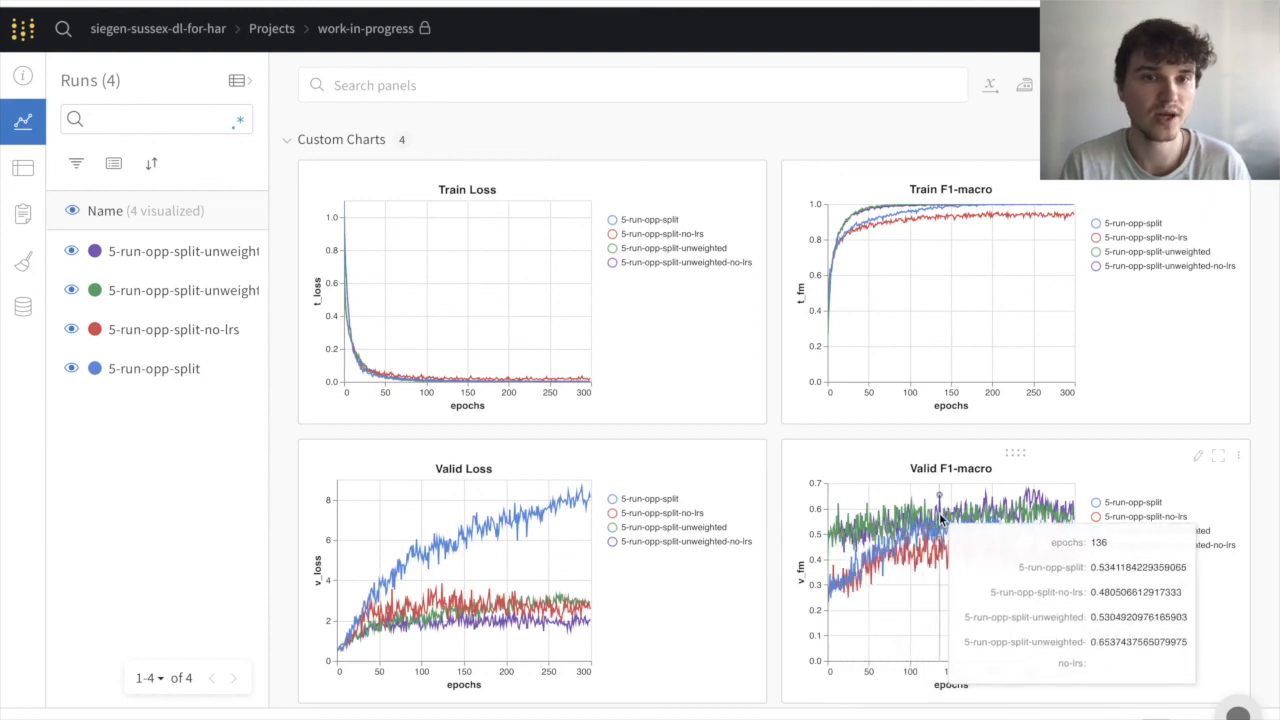
{"action": "mouse_move", "coordinate": [1070, 517]}
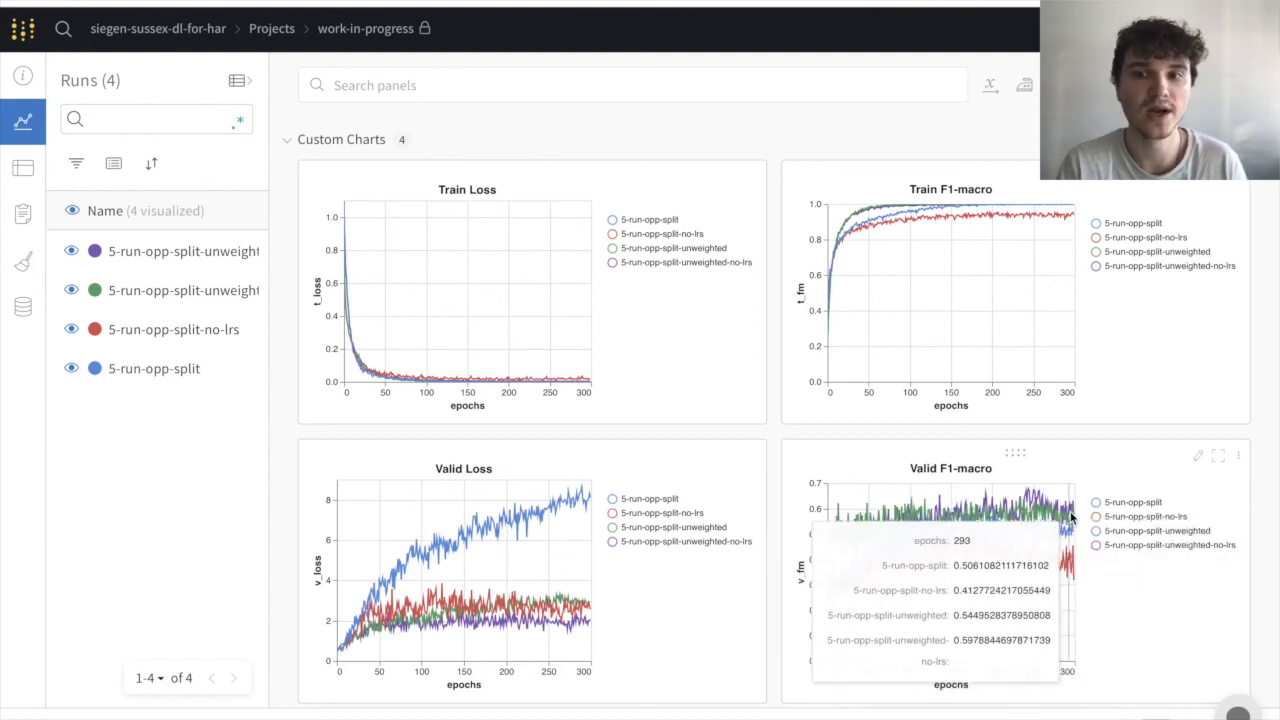
{"action": "mouse_move", "coordinate": [1080, 515]}
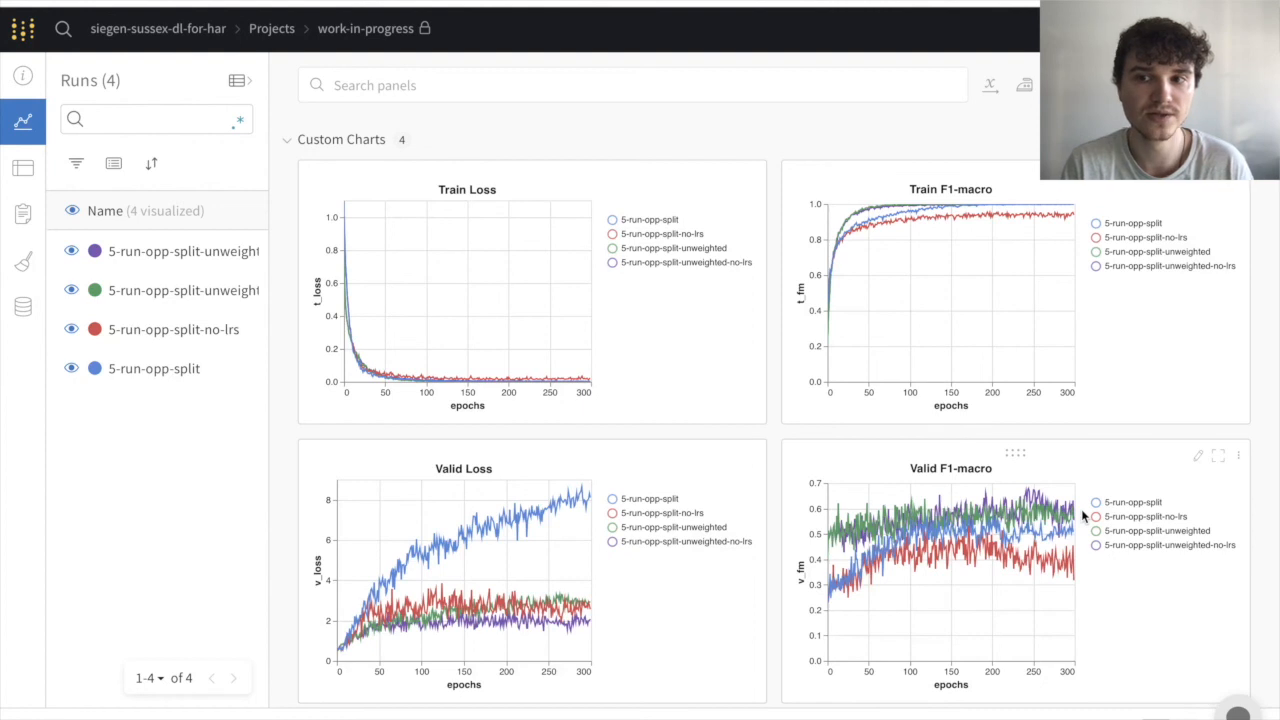